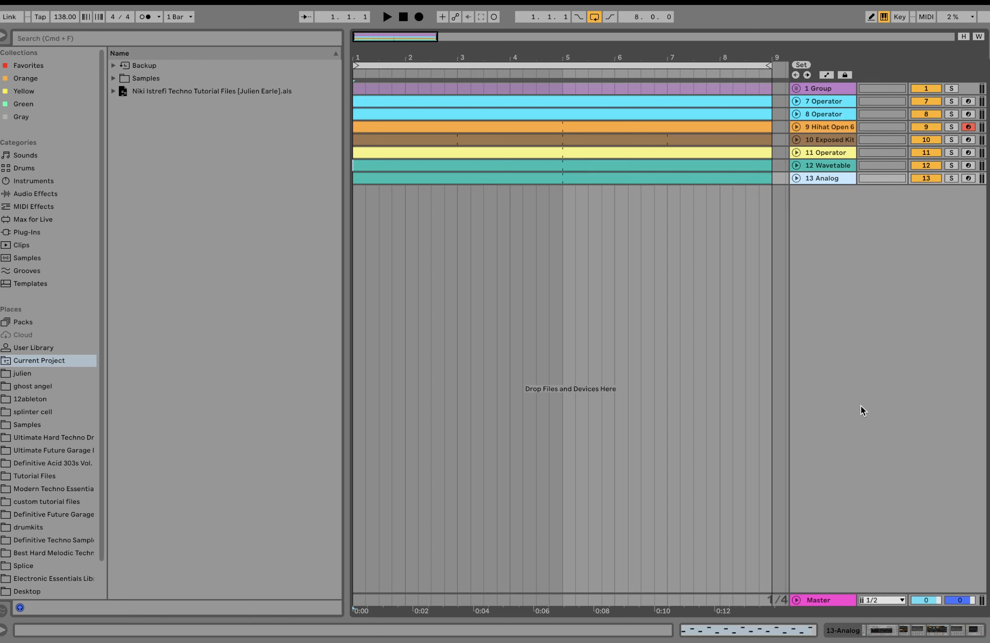
pyautogui.moveTo(63, 21)
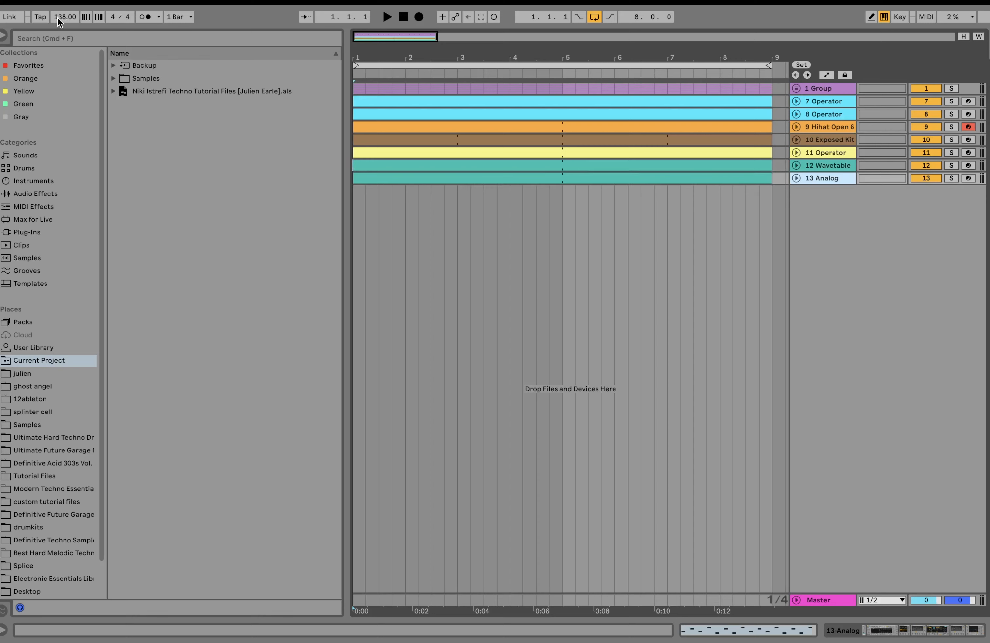
pyautogui.moveTo(67, 26)
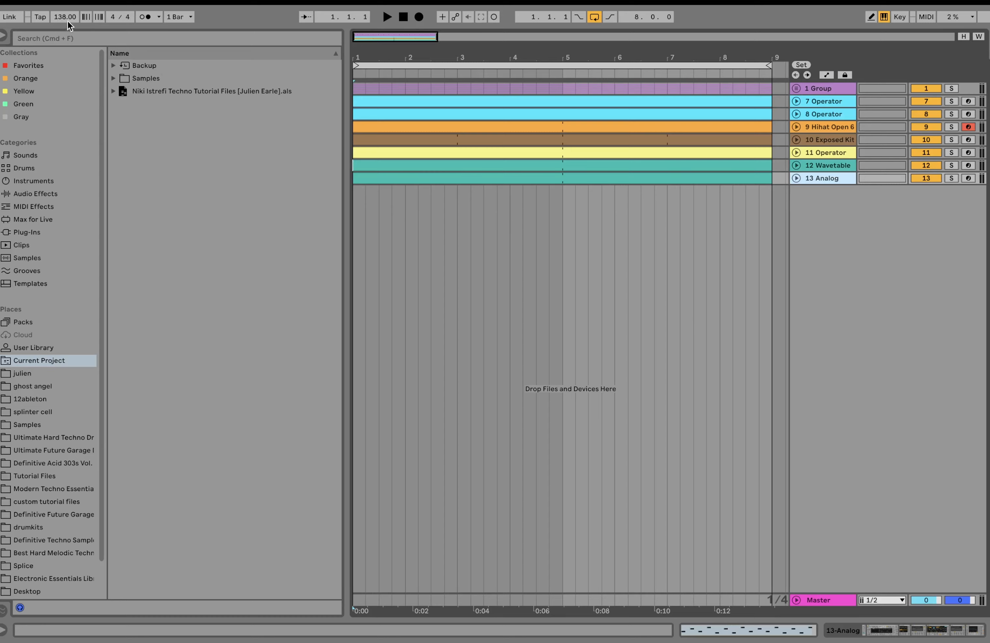
pyautogui.moveTo(829, 140)
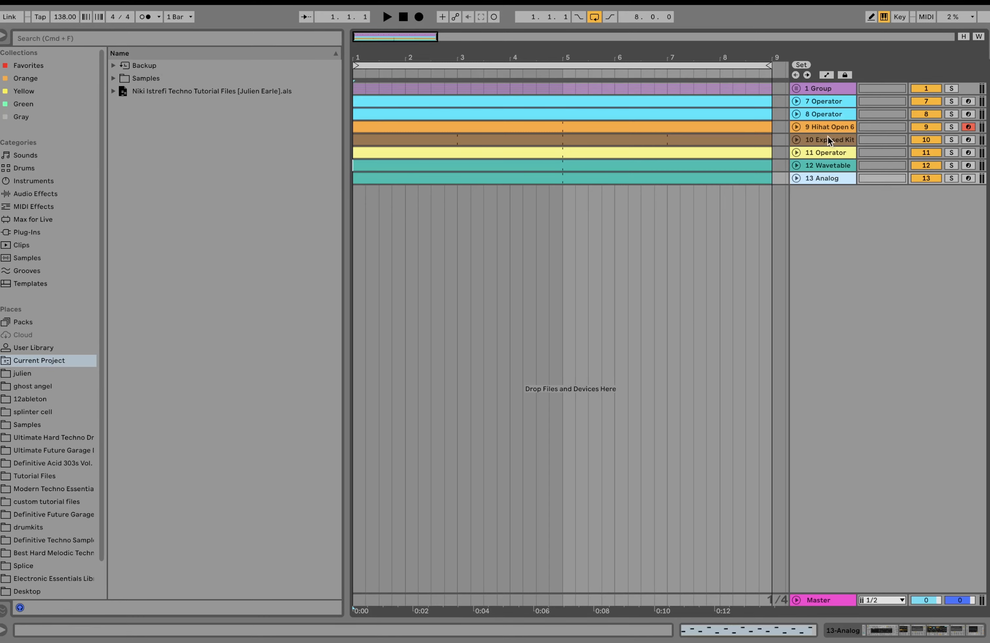
# - Unfold the kick Group track and remove the 909 Kick 5 track, leaving four kicks
pyautogui.click(387, 17)
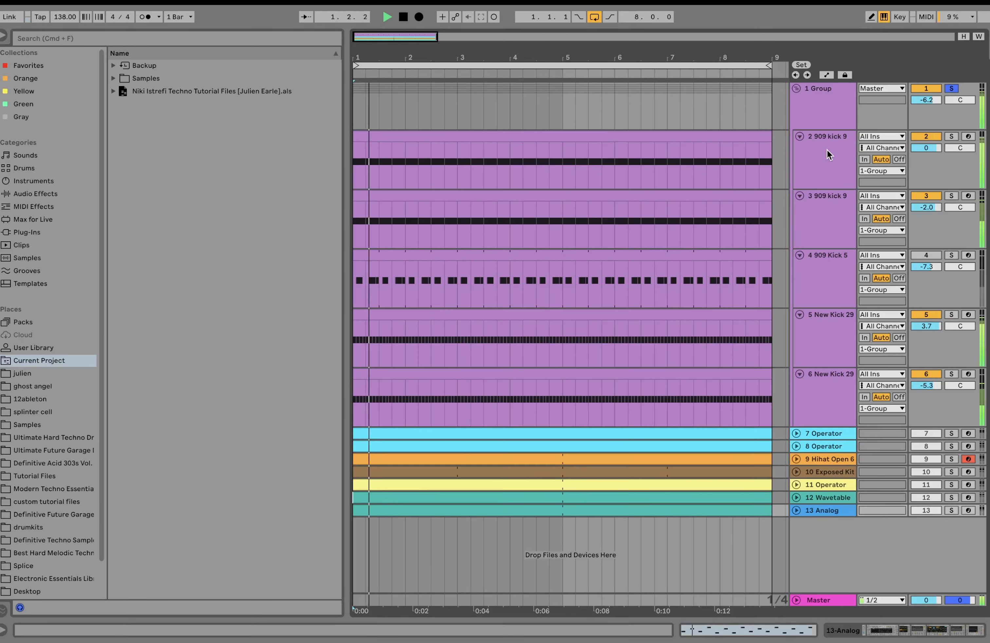
pyautogui.click(821, 278)
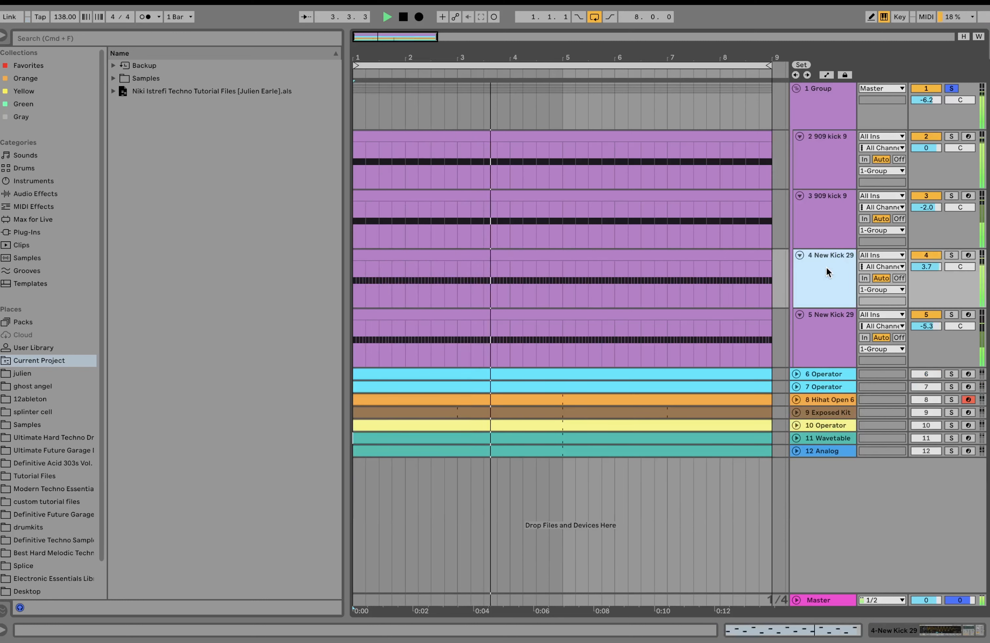
pyautogui.click(402, 17)
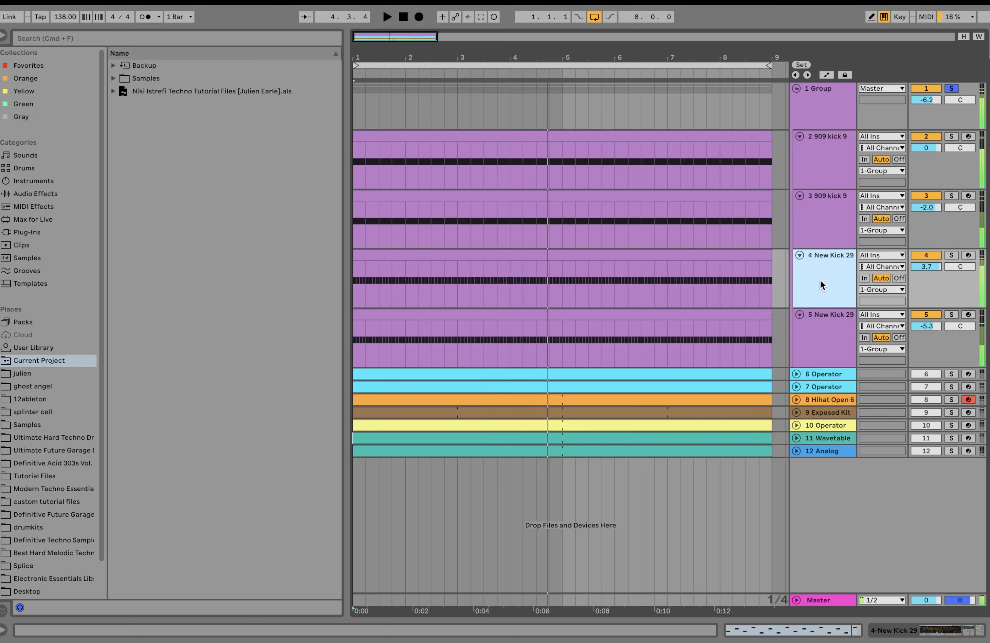
# - Solo the second 909 kick 9 track and show its Simpler, Amp and Auto Filter chain
pyautogui.click(821, 136)
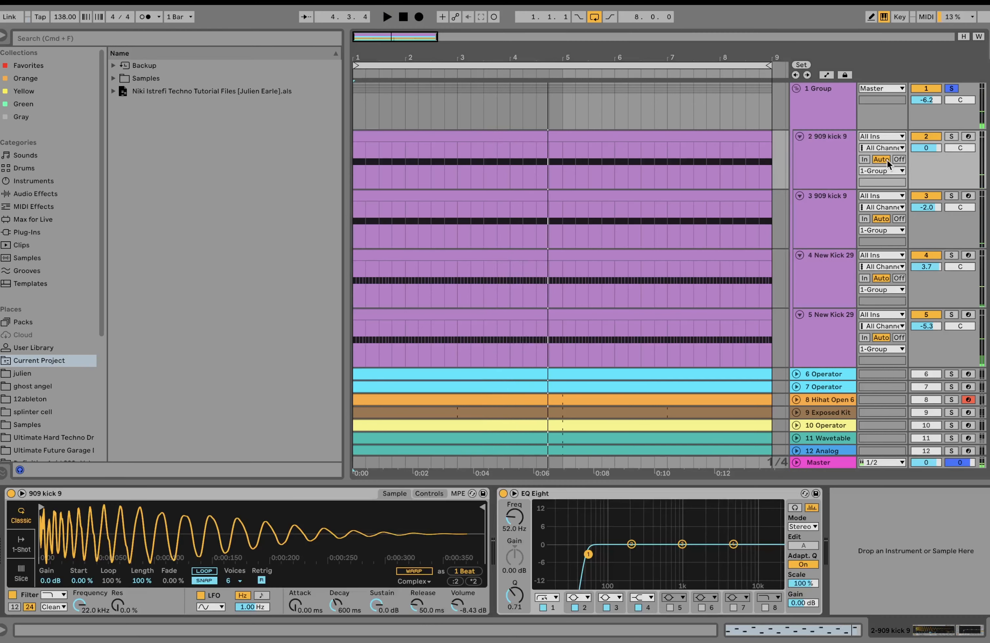
pyautogui.click(388, 16)
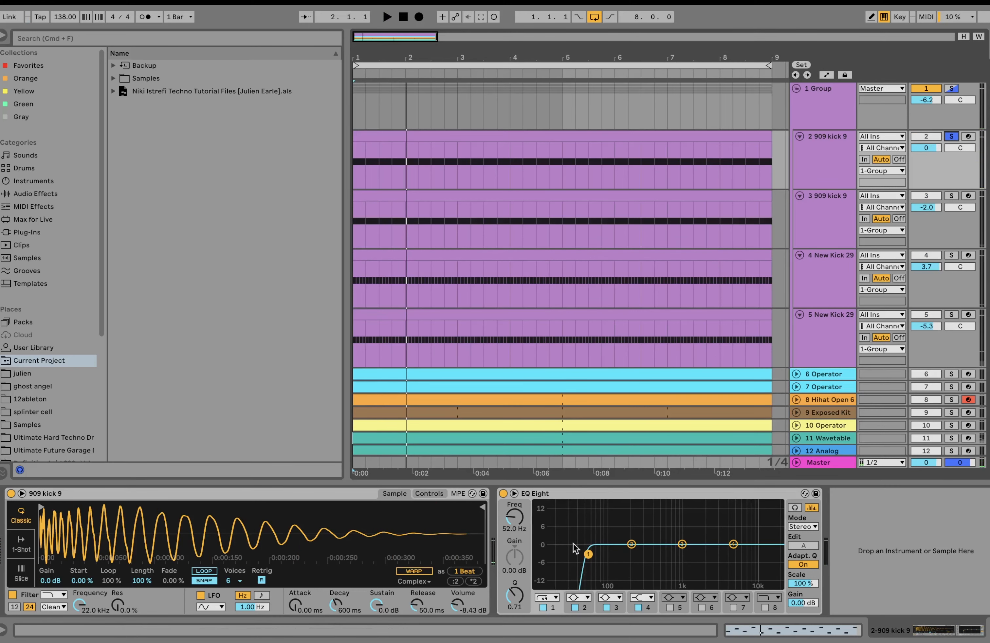
pyautogui.moveTo(575, 571)
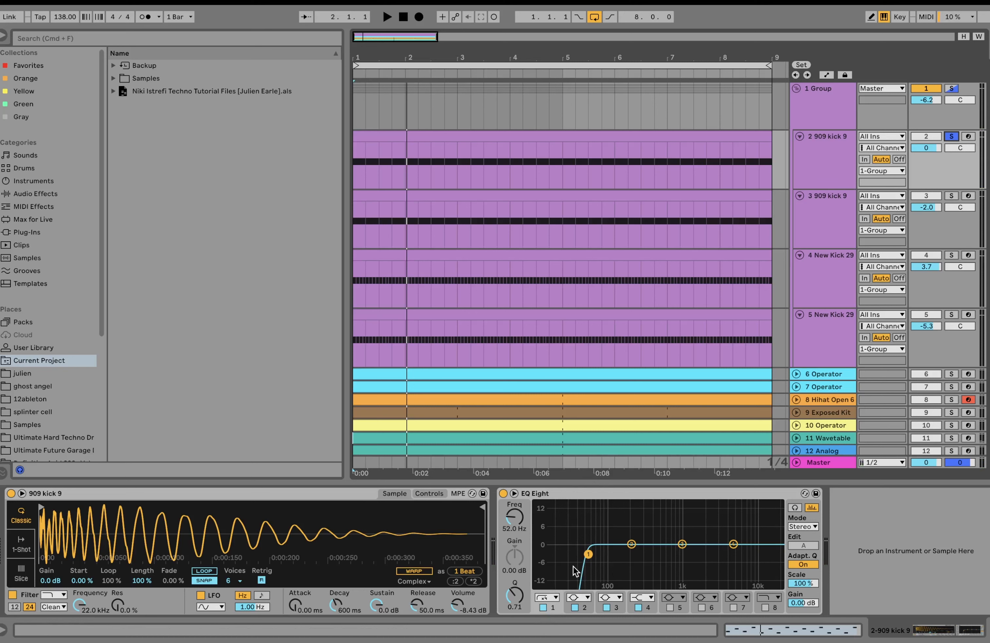
pyautogui.click(387, 17)
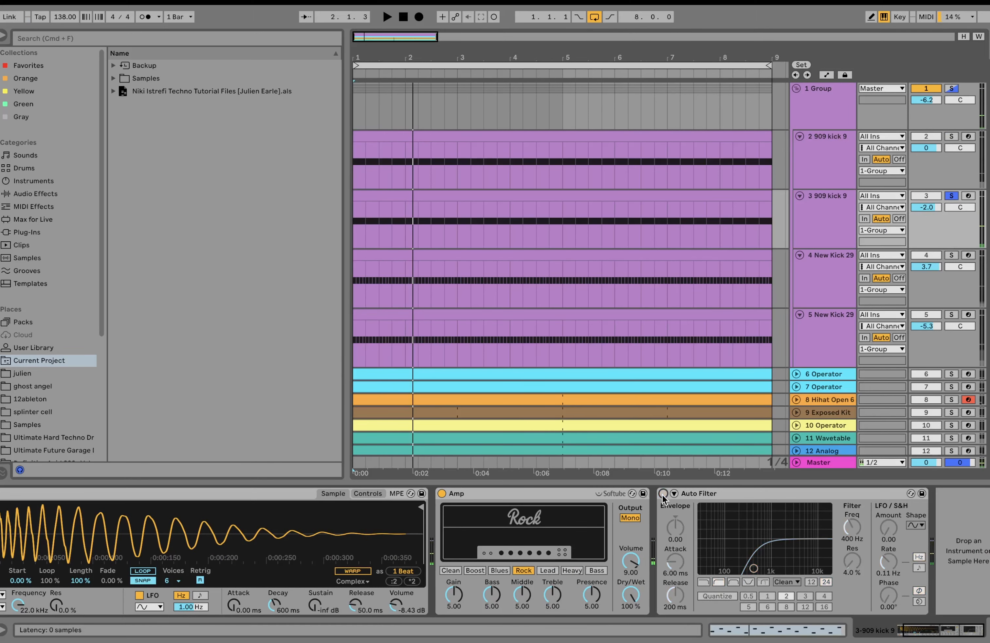
# - Activate the 909 kick 9 Auto Filter, then solo the first New Kick 29 with its chain shown
pyautogui.click(387, 16)
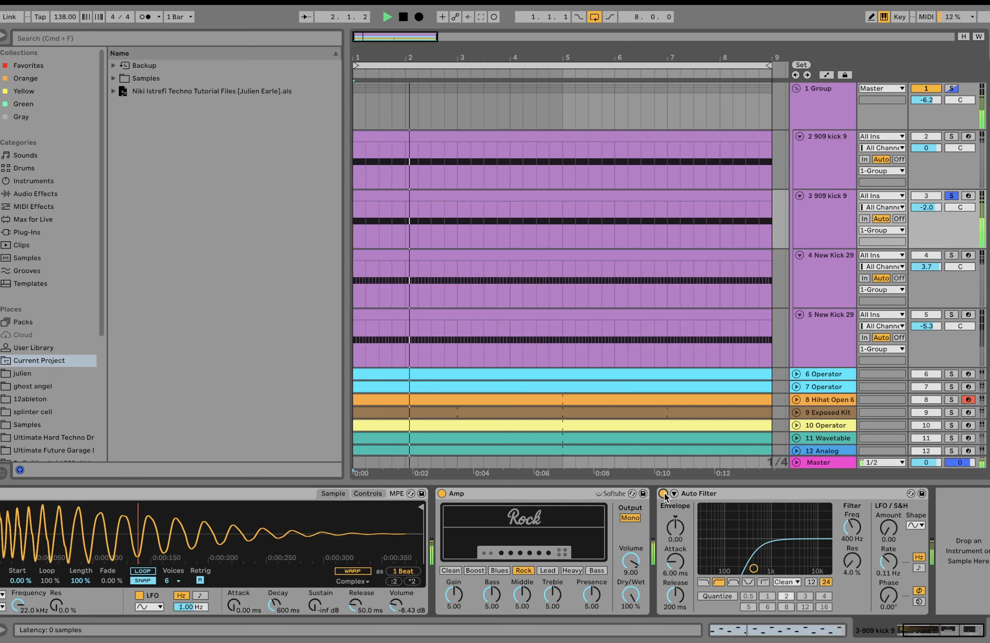
pyautogui.click(398, 17)
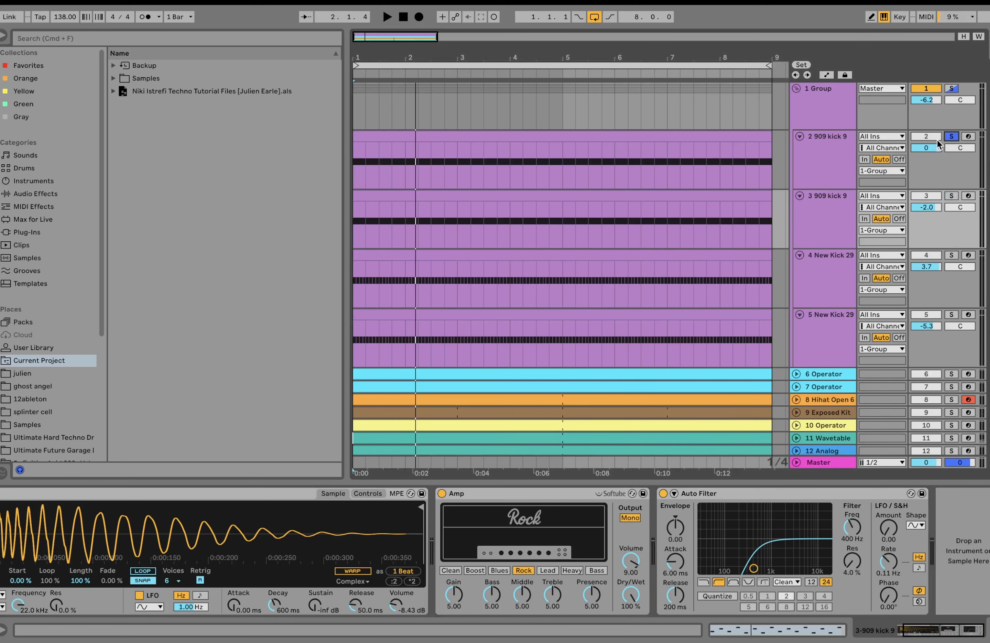
pyautogui.click(388, 16)
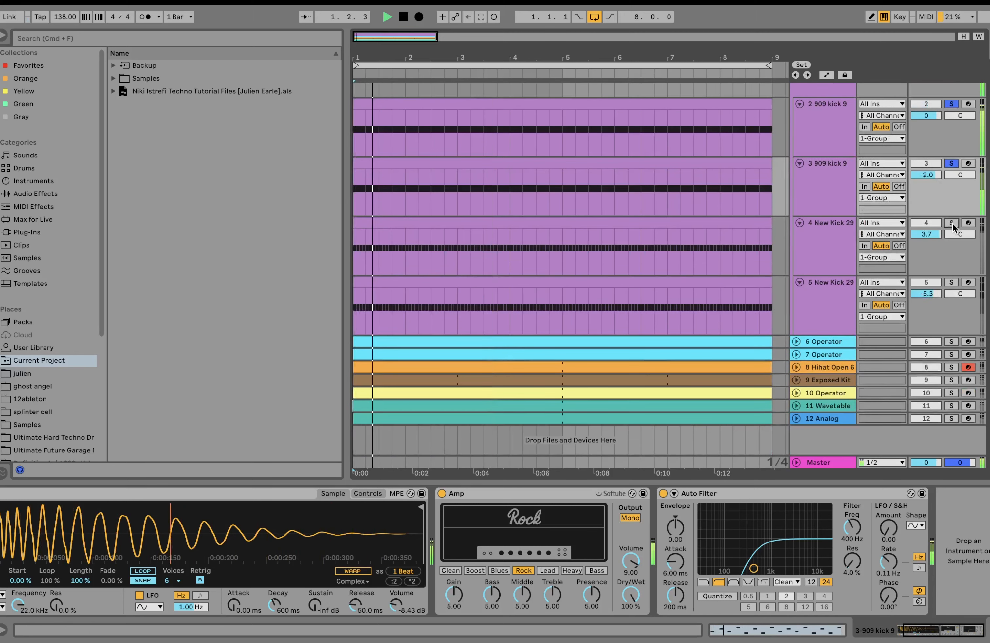
pyautogui.click(823, 245)
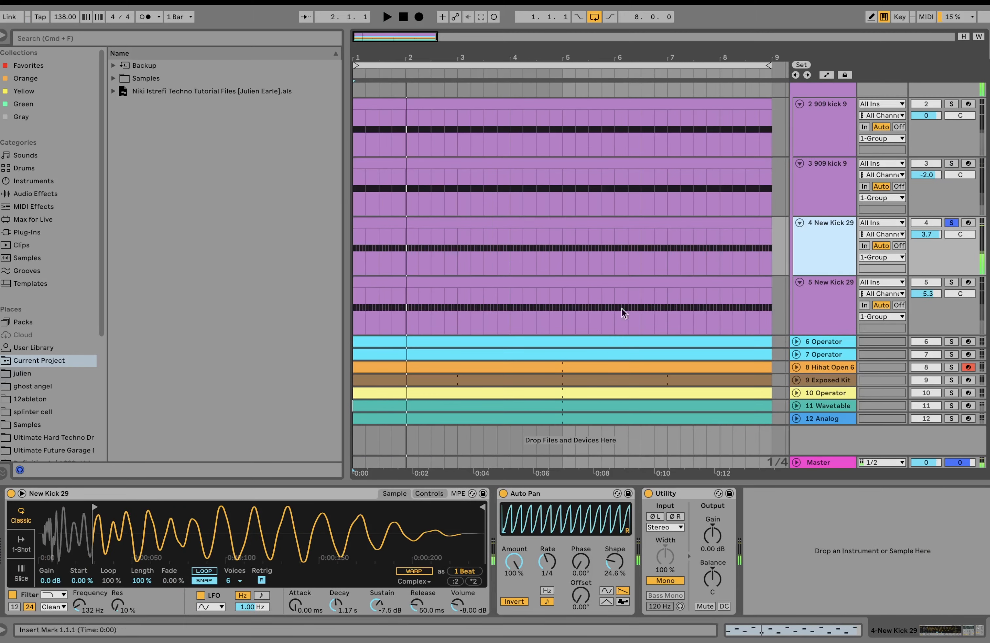
# - Toggle New Kick 29's Simpler filter and Auto Pan, and add the second 909 kick 9 to the solo
pyautogui.click(386, 16)
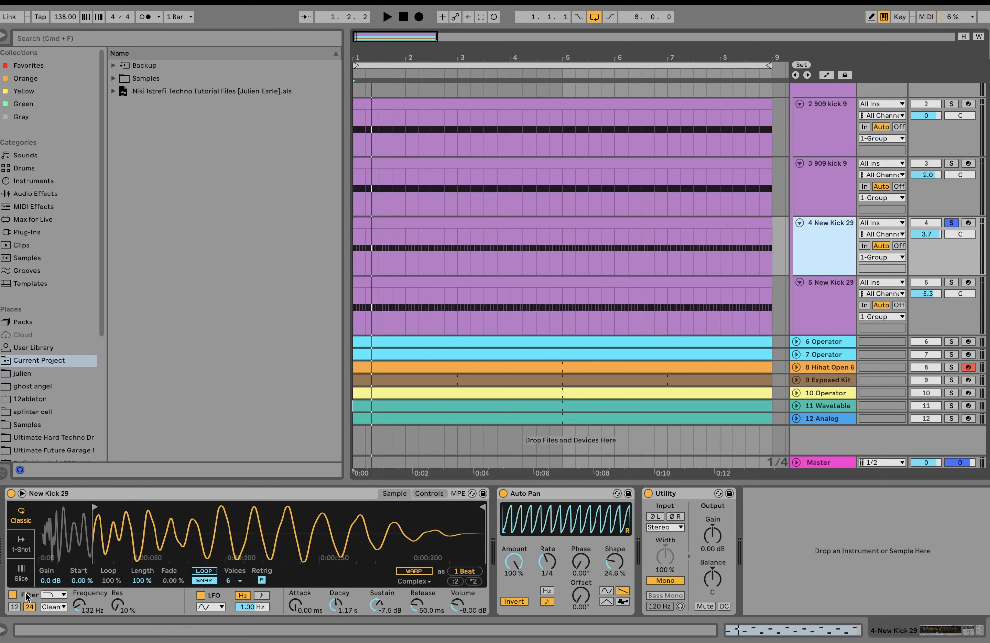
pyautogui.click(387, 17)
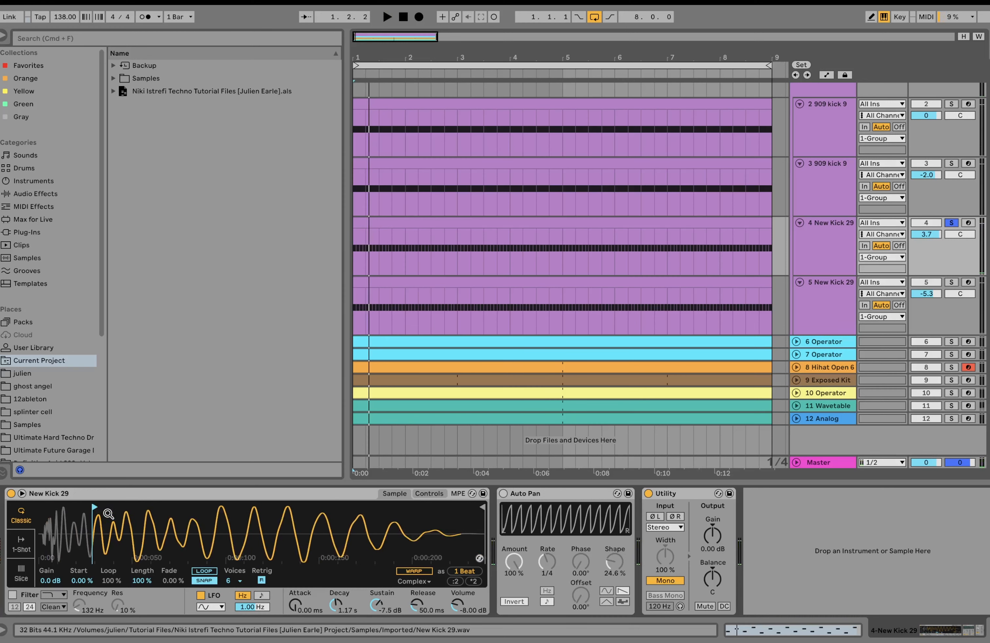
pyautogui.moveTo(60, 516)
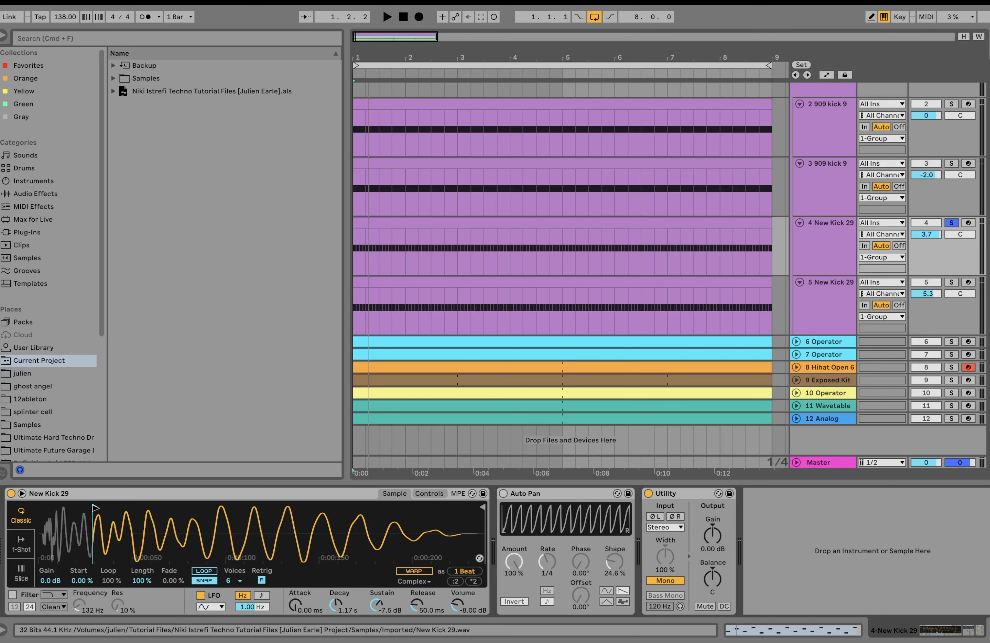
pyautogui.moveTo(111, 548)
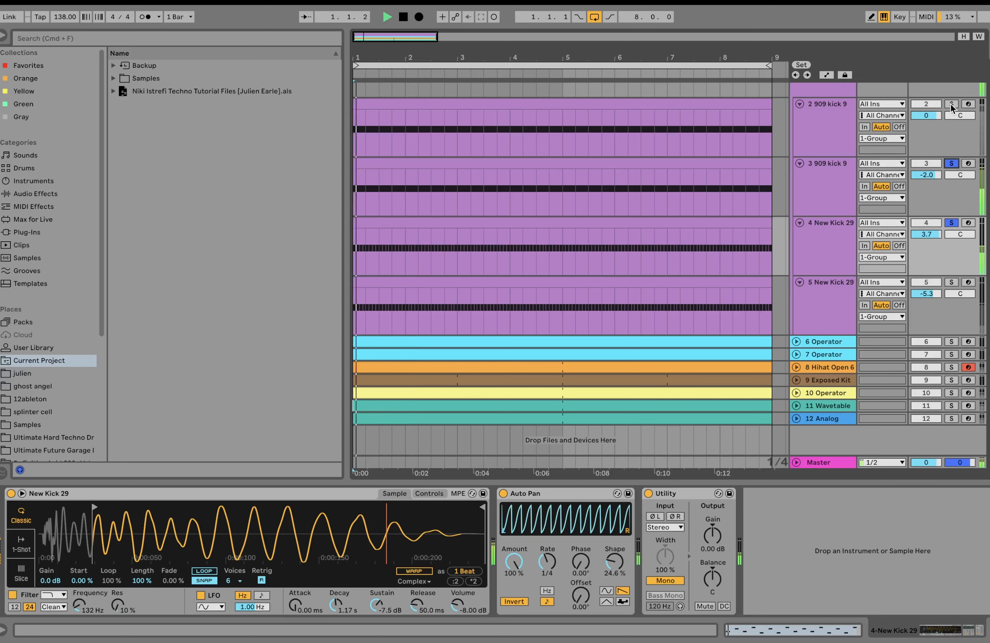
# - Solo the second New Kick 29 and reveal its Delay, Auto Filter, Amp and Auto Pan chain
pyautogui.click(952, 104)
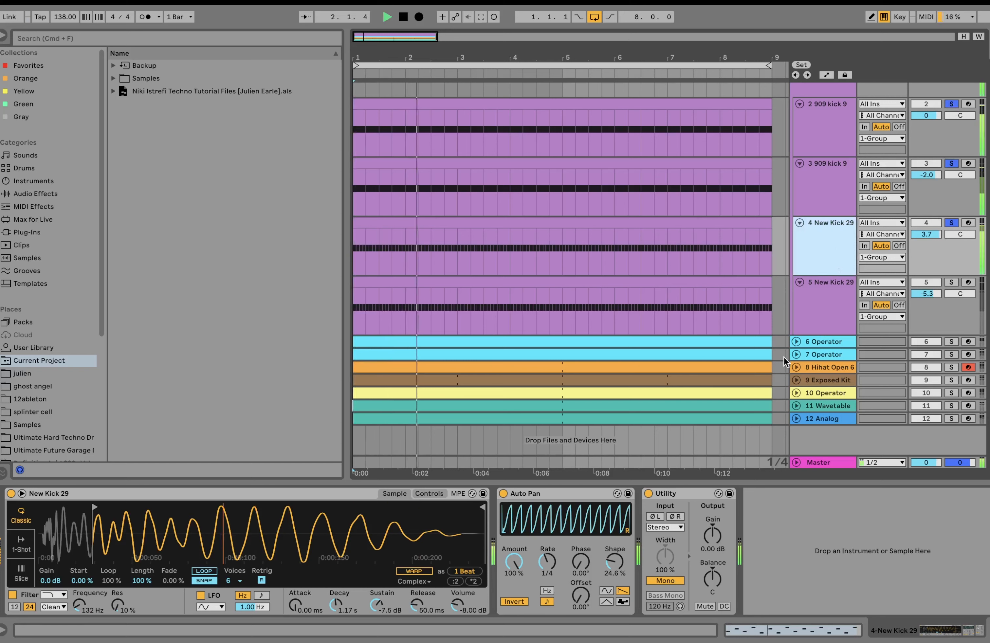
pyautogui.click(828, 281)
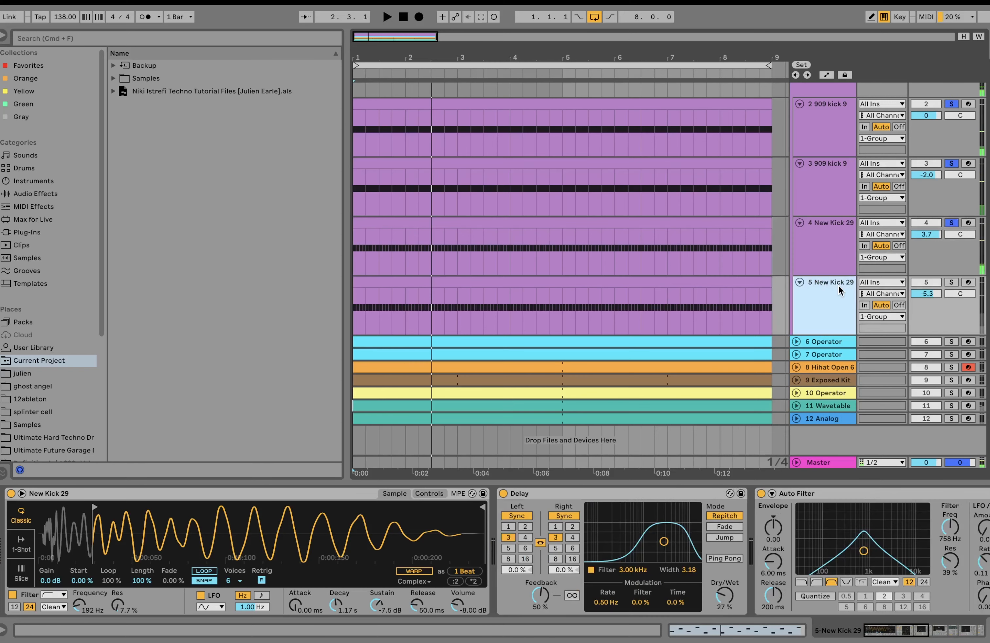
pyautogui.click(952, 281)
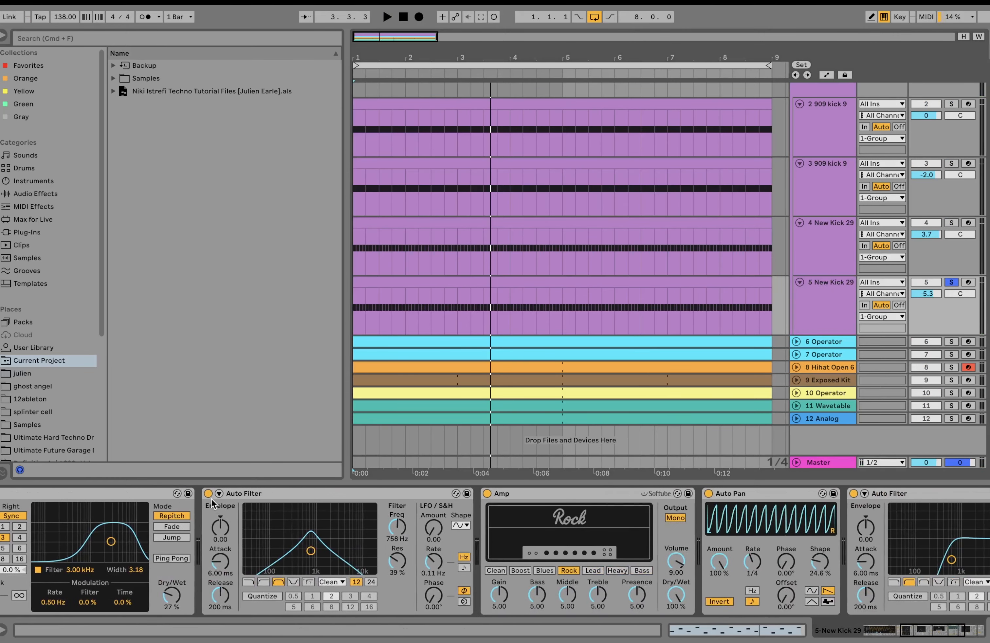
pyautogui.hscroll(3)
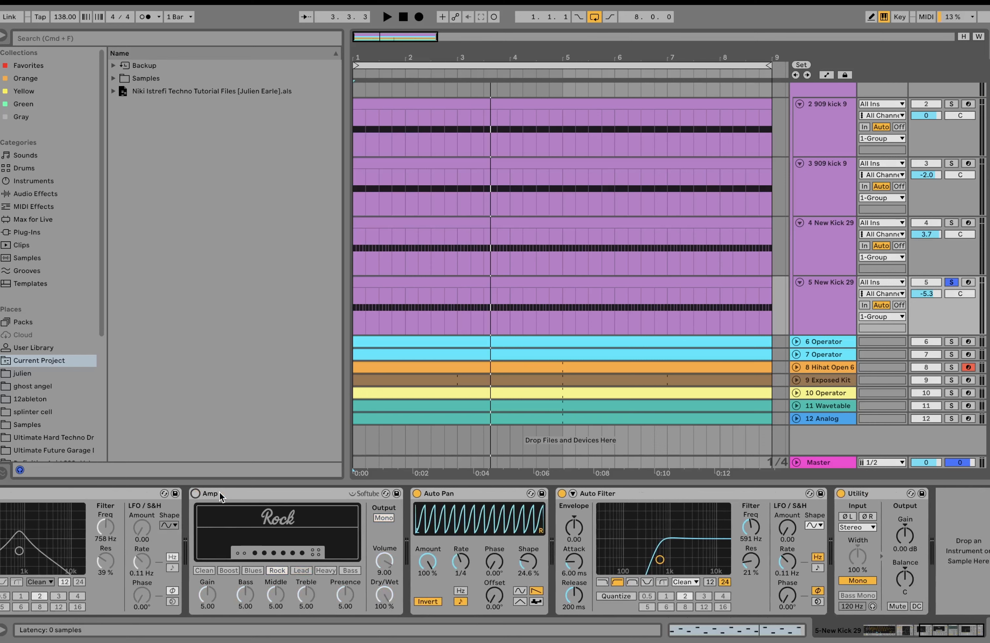
# - Compare Auto Pan and Auto Filter off and on, show the Utility, then solo the whole kick group
pyautogui.click(563, 493)
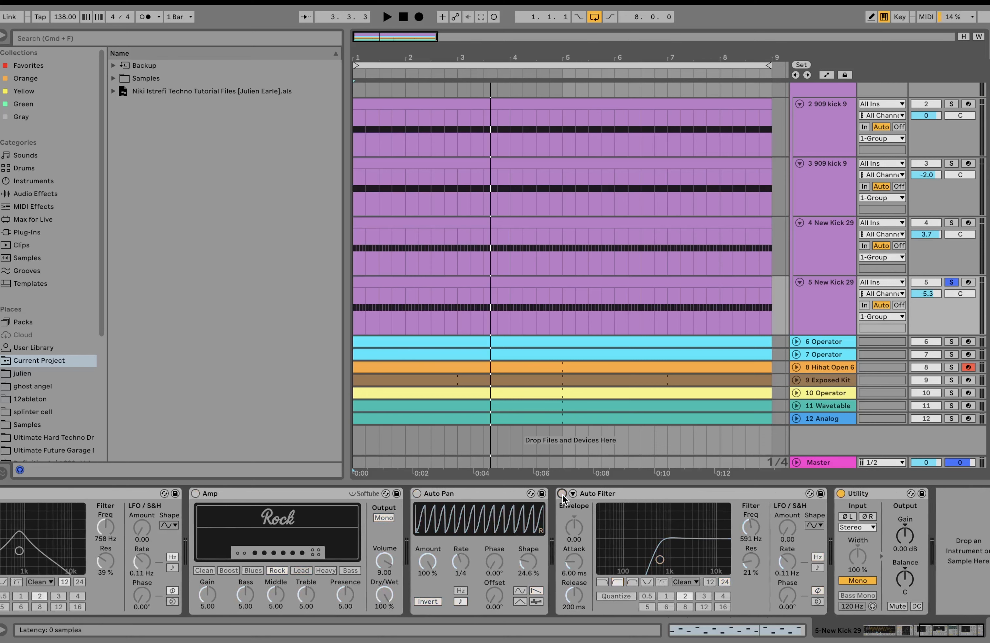
pyautogui.click(387, 17)
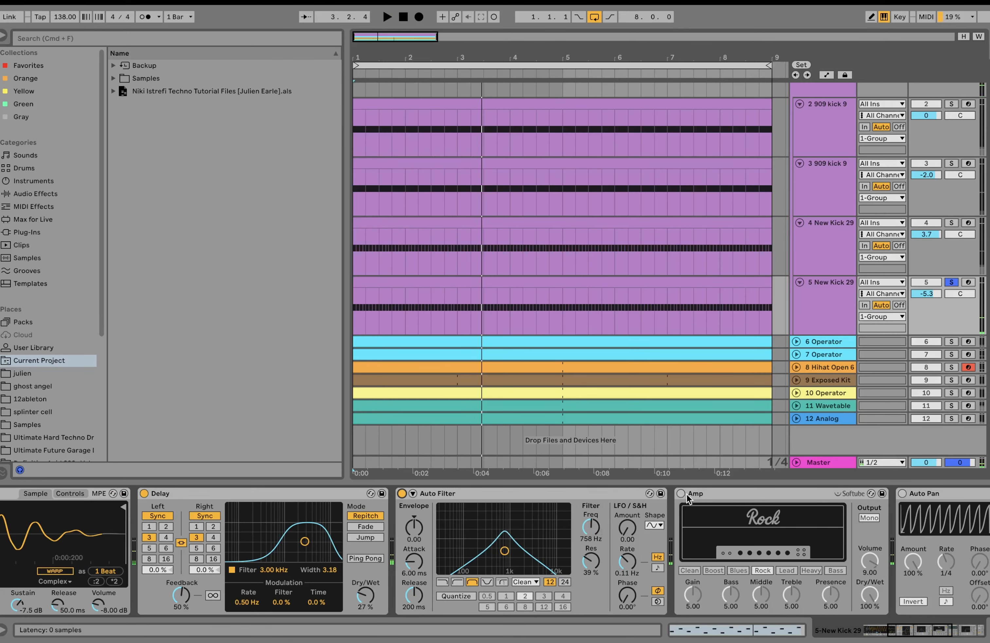
pyautogui.click(681, 493)
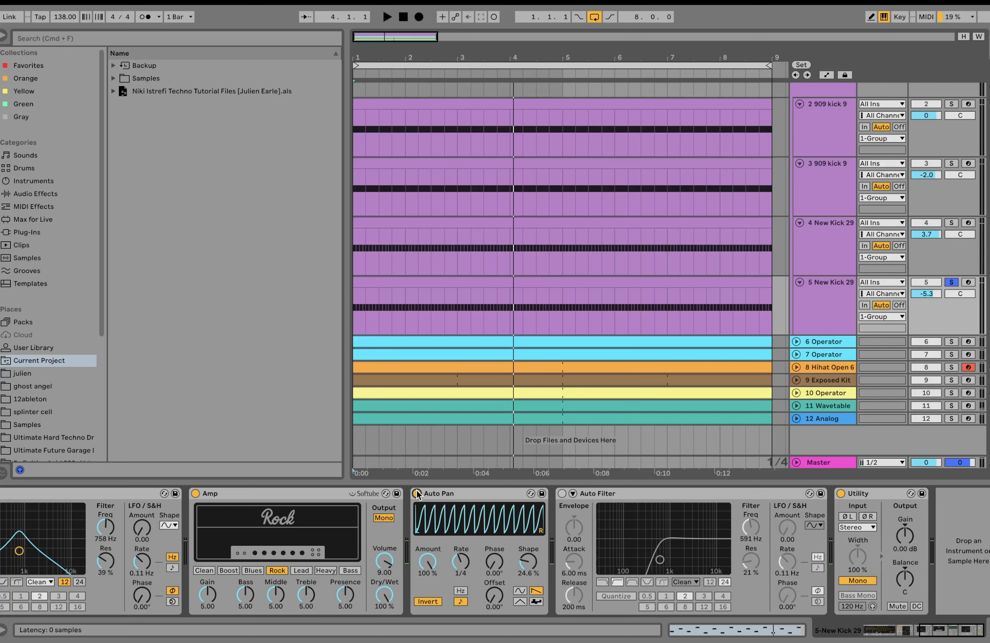
pyautogui.click(387, 17)
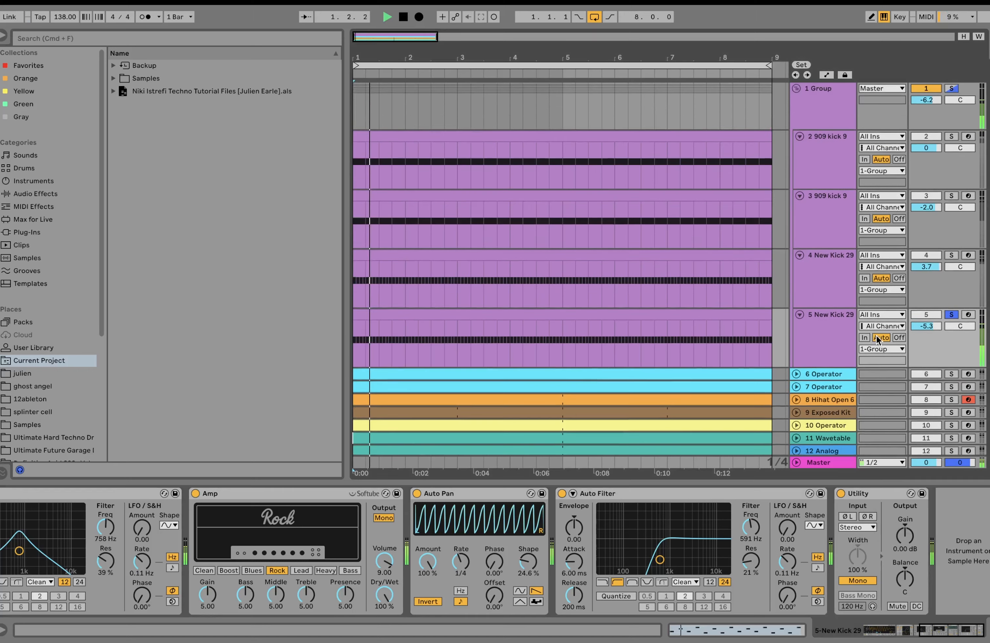
# - Show the soloed kick group's bus chain: EQ Eight low cut near 43 Hz and Utility
pyautogui.click(952, 88)
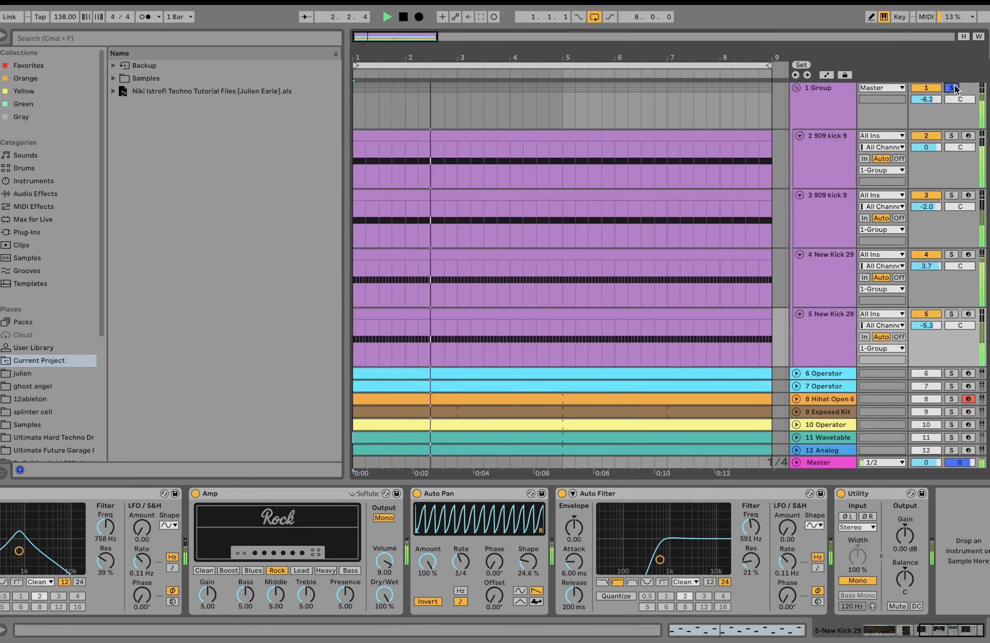
pyautogui.click(821, 87)
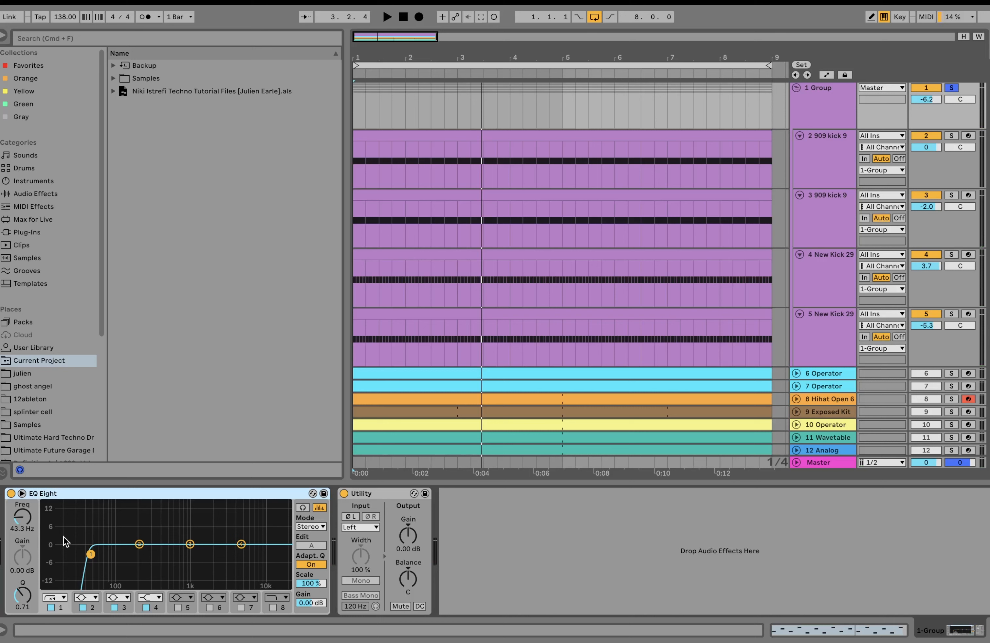
pyautogui.click(388, 17)
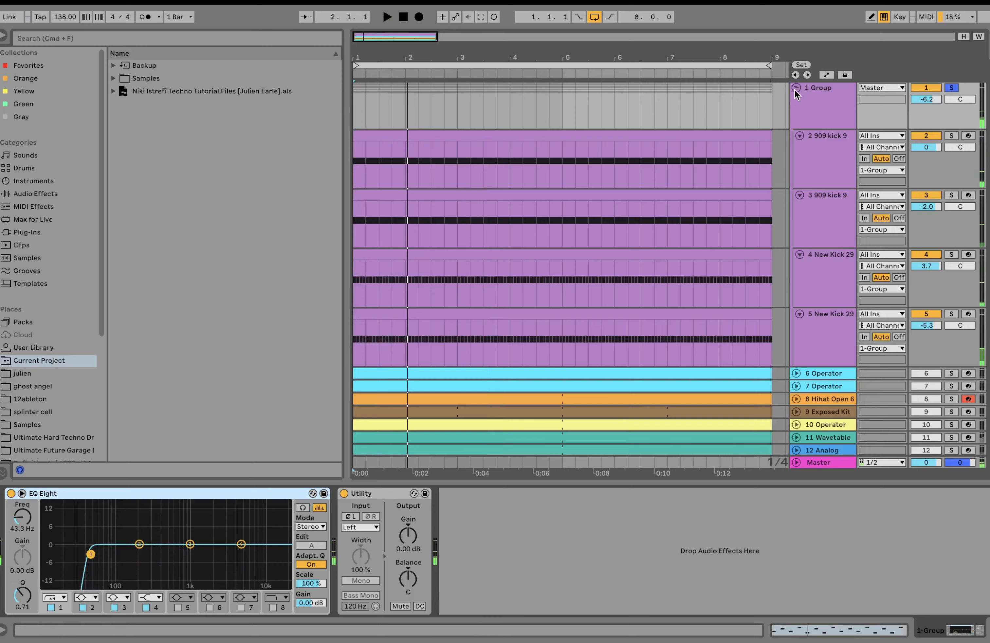
# - Fold the kick group, expand 6 Operator, 7 Operator and 8 Hihat Open 6, and solo both Operators
pyautogui.click(796, 88)
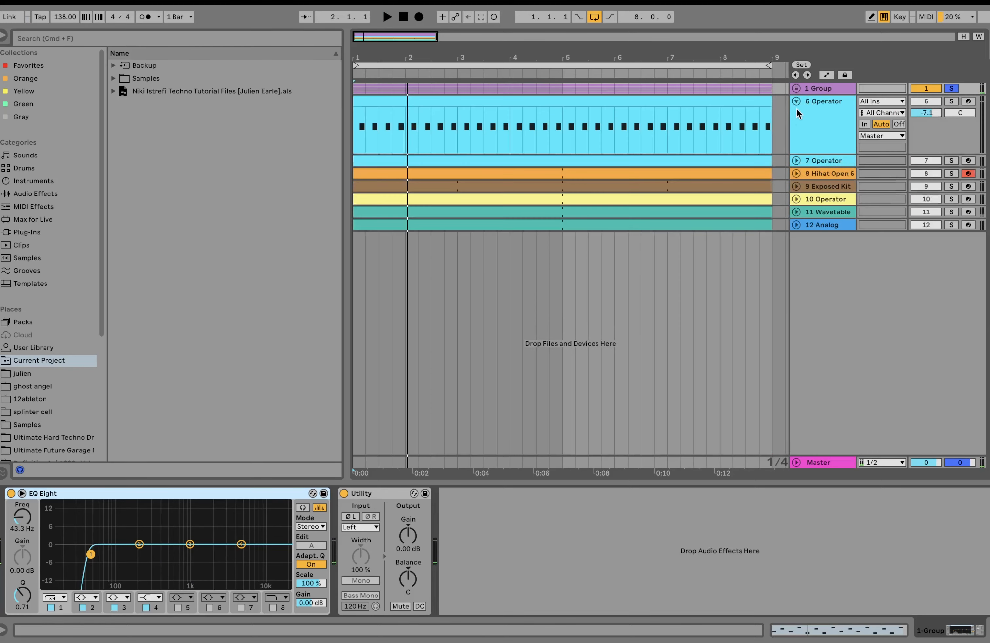
pyautogui.click(794, 160)
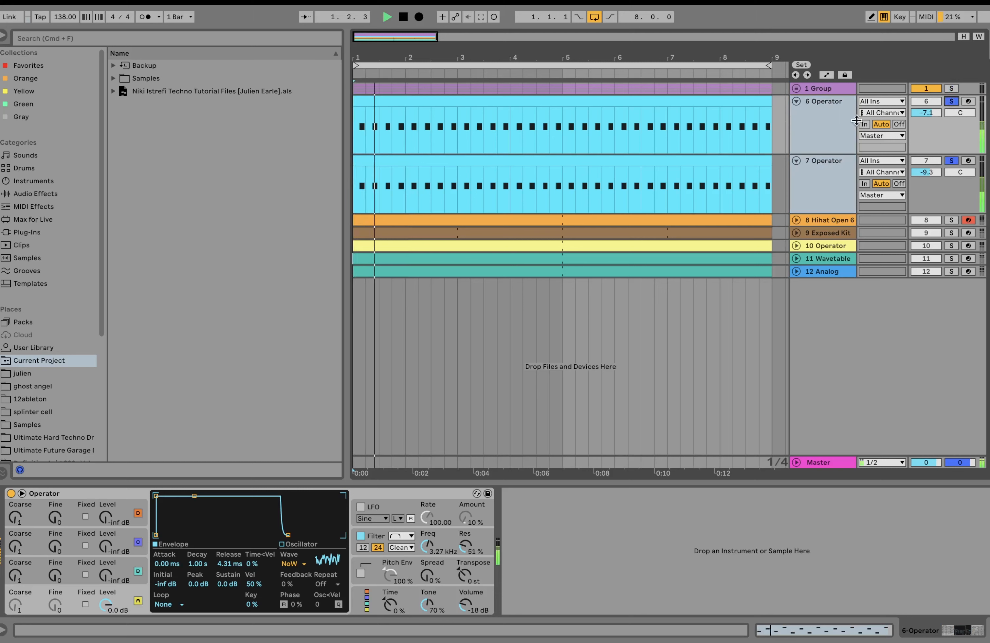
pyautogui.click(796, 221)
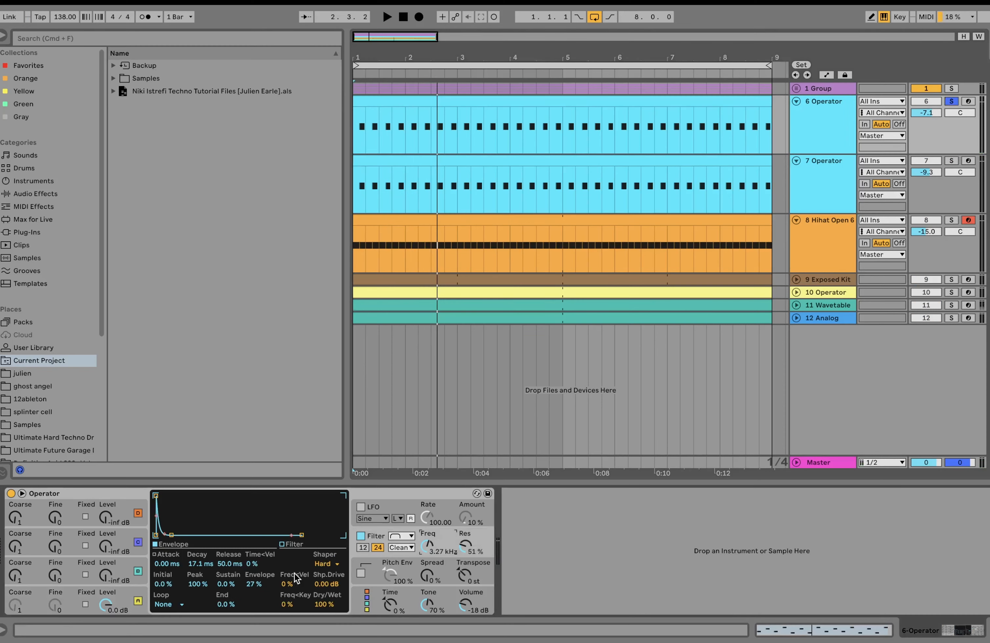
pyautogui.click(387, 16)
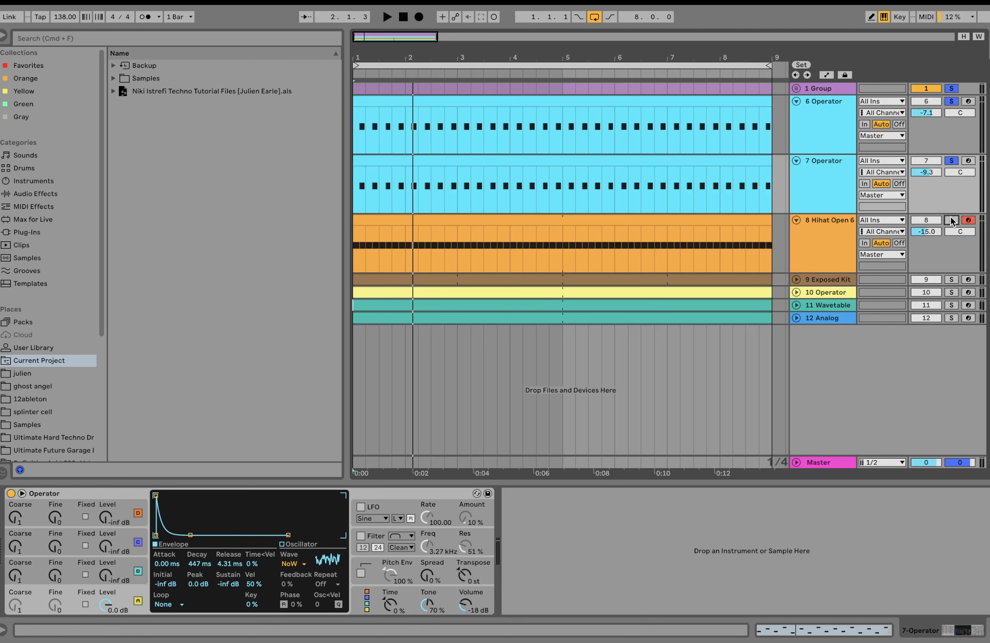
# - Audition the open hi-hat soloed together with the 6 and 7 Operator tracks
pyautogui.click(824, 220)
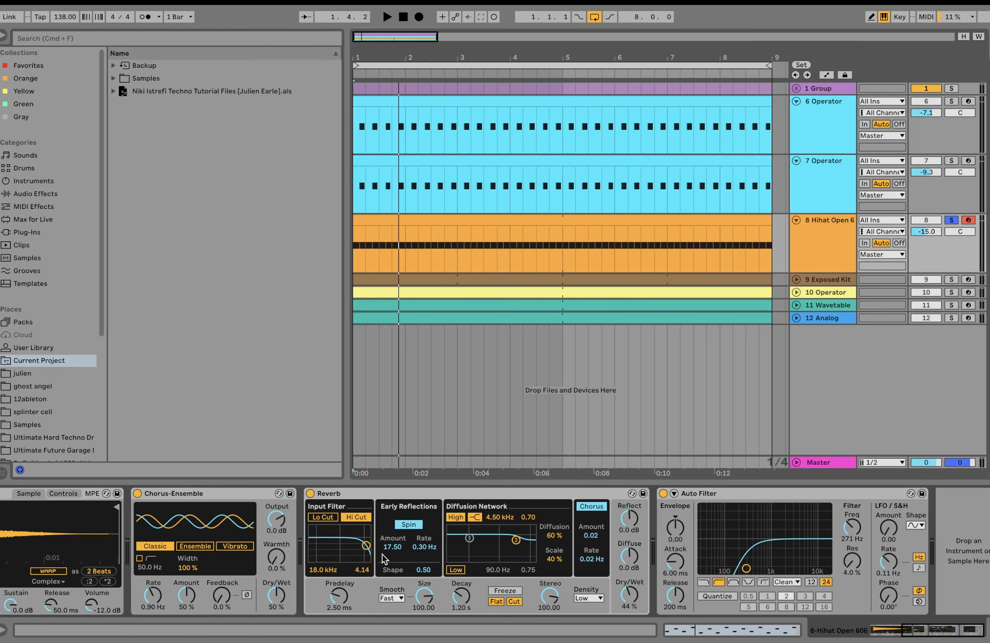
pyautogui.click(950, 101)
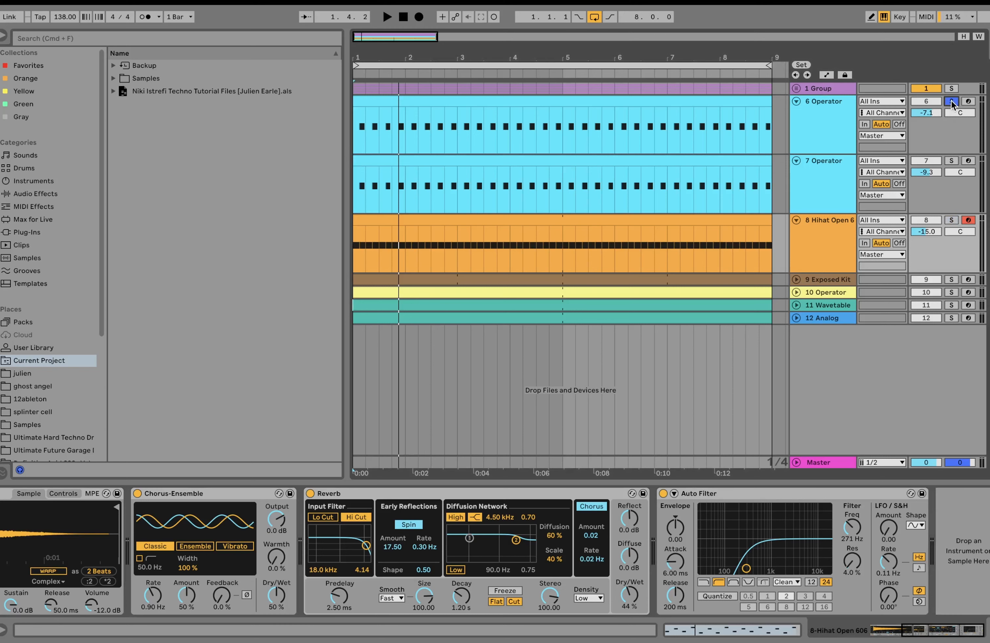
pyautogui.click(952, 161)
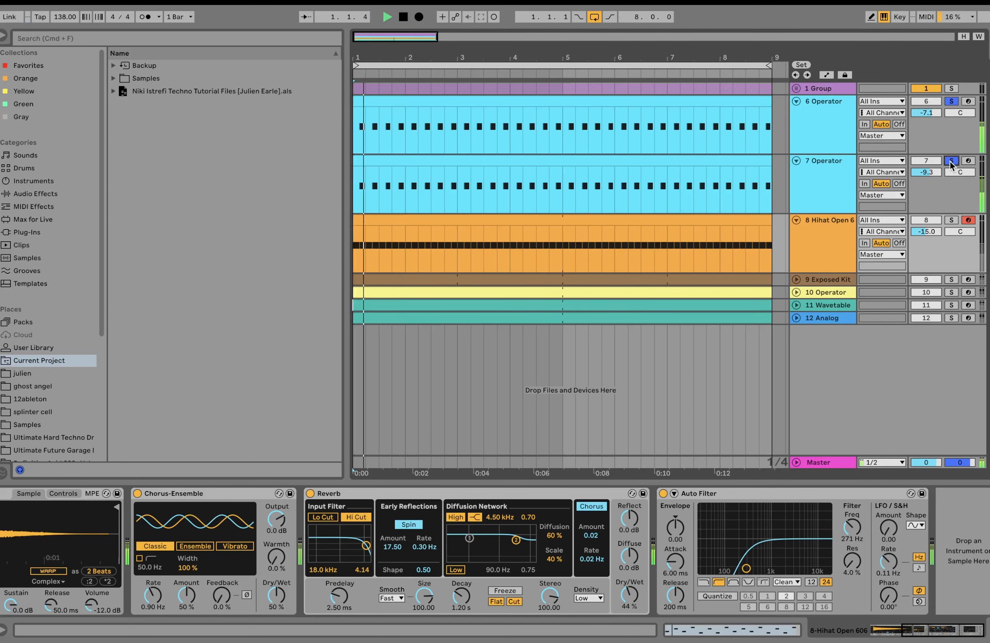
pyautogui.click(952, 220)
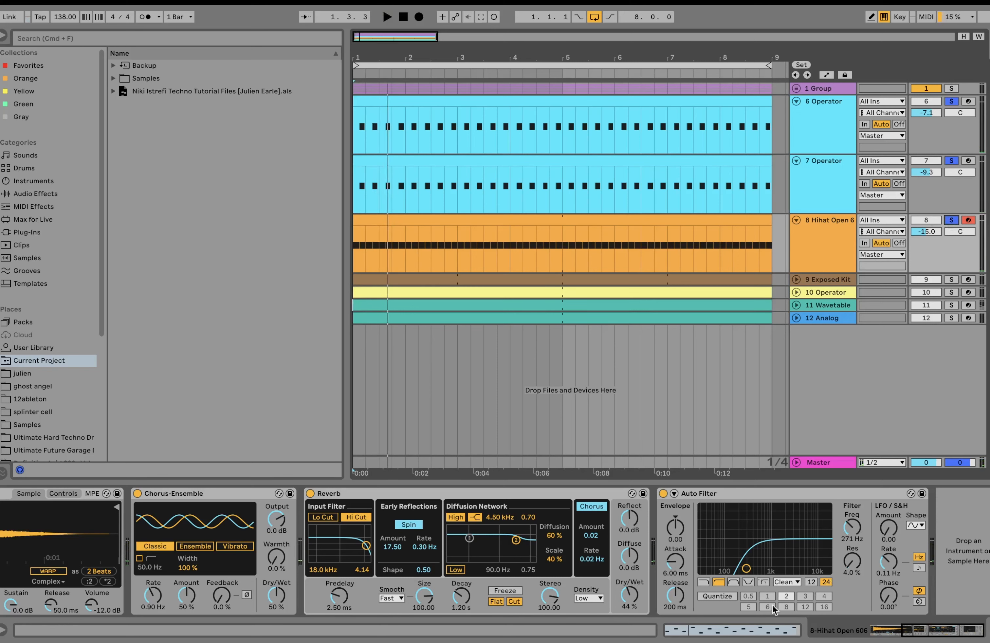
# - Unfold and solo 9 Exposed Kit, showing its Auto Filter, Amp and Auto Pan chain
pyautogui.click(795, 279)
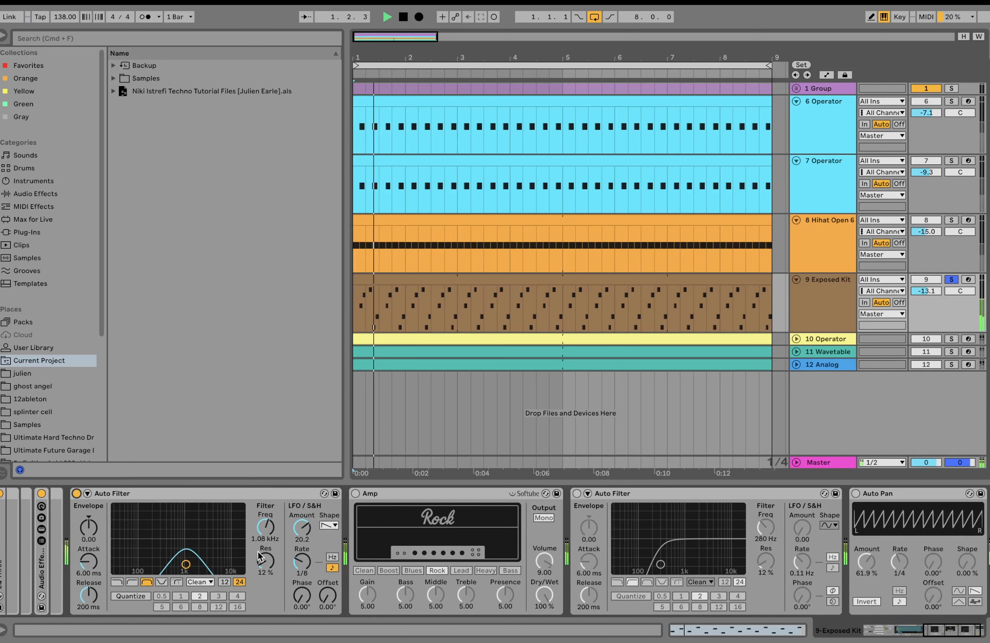
pyautogui.click(402, 17)
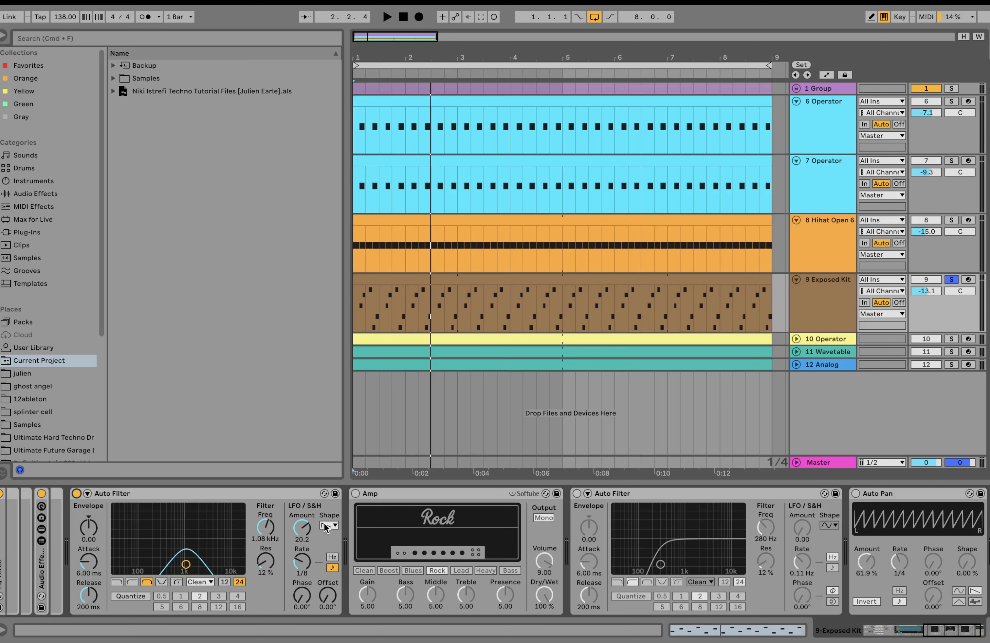
# - Switch on Exposed Kit's Amp, second Auto Filter and Auto Pan, then expand and solo 10 Operator
pyautogui.click(387, 17)
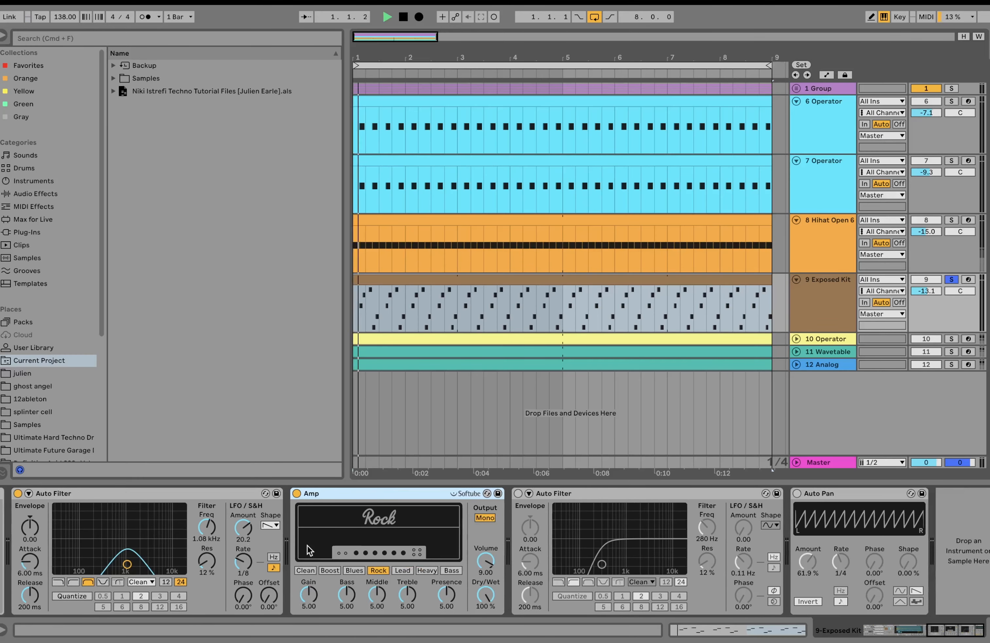
pyautogui.click(387, 17)
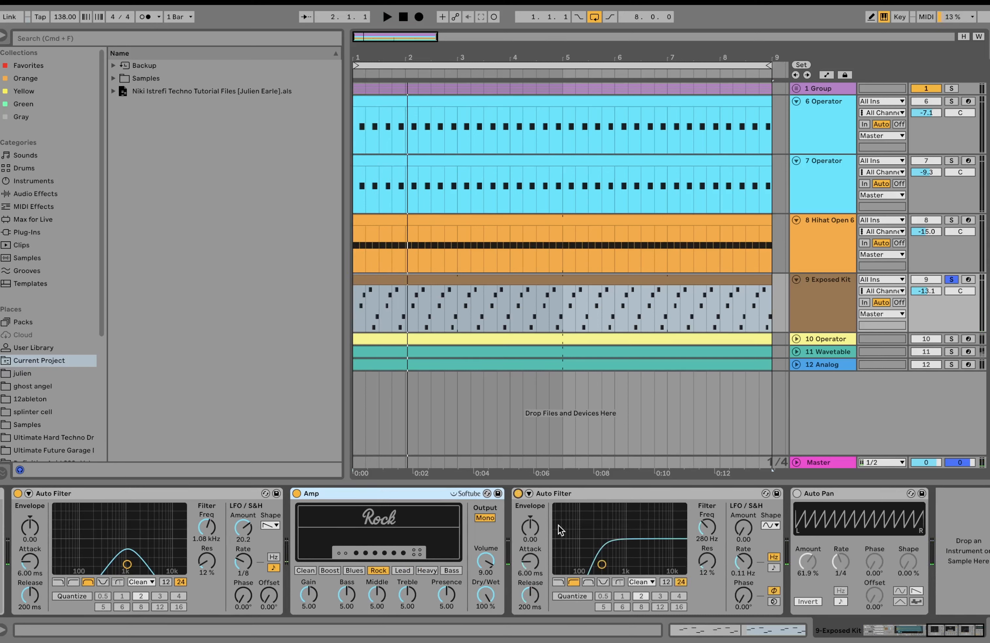
pyautogui.click(388, 16)
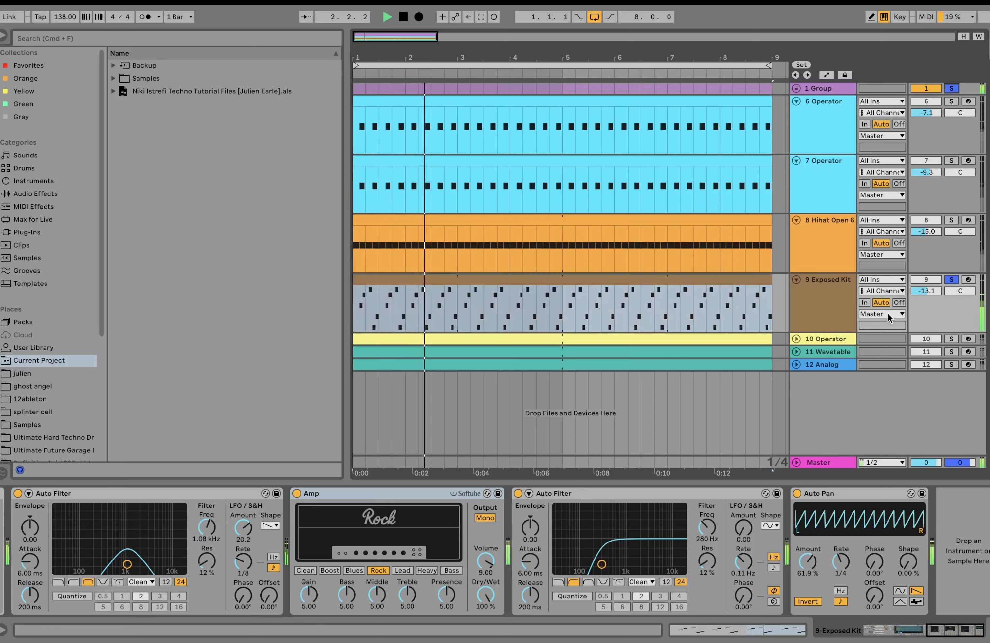
pyautogui.click(822, 339)
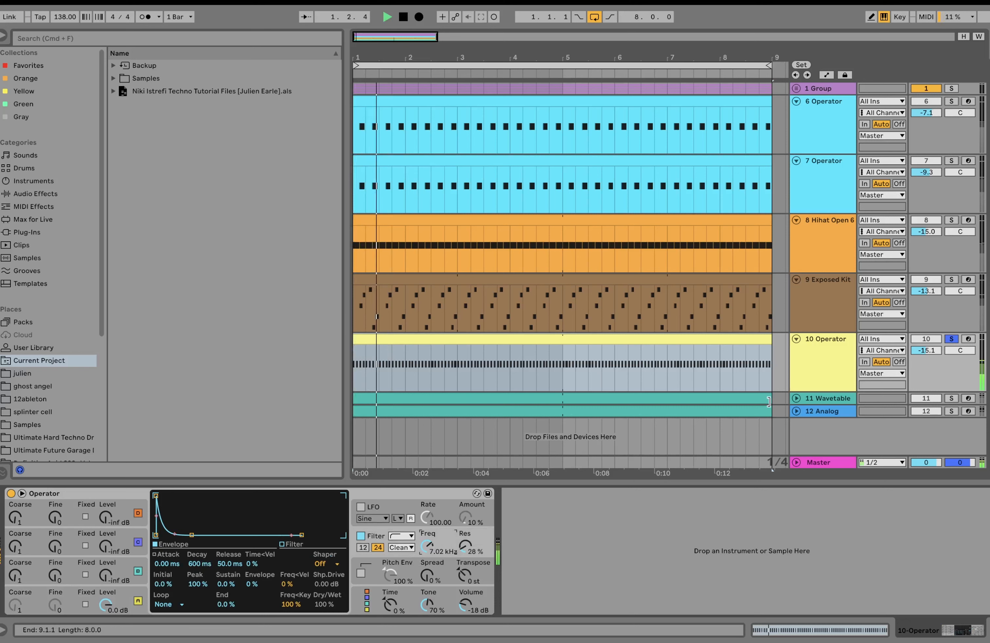
# - Expand and solo 11 Wavetable and 12 Analog to show the arp and stab patterns
pyautogui.click(386, 17)
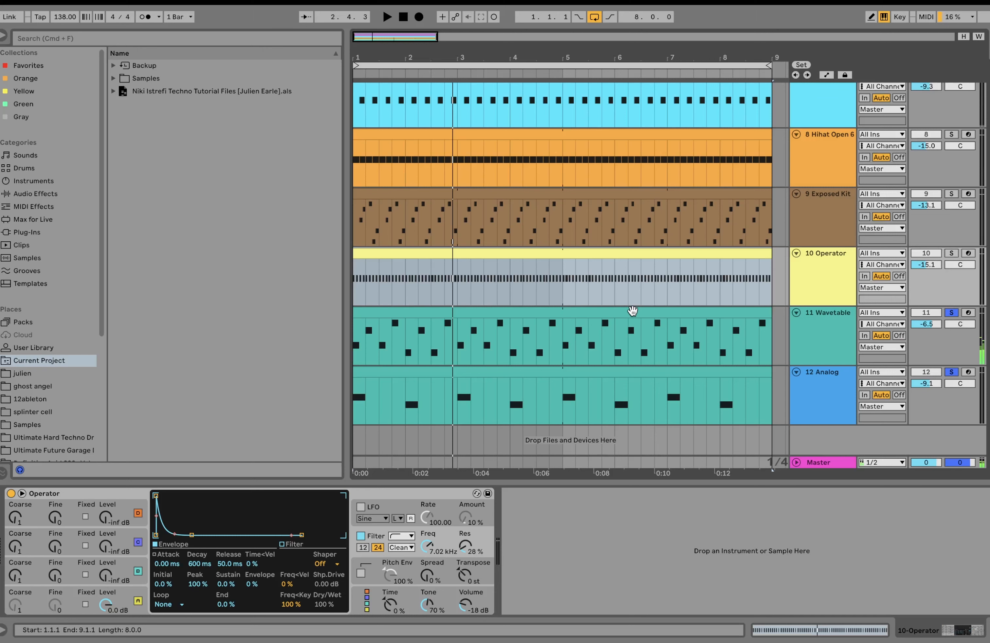
# - Solo the 12 Analog track and select its header to reveal Analog, Chorus-Ensemble, Amp and Reverb
pyautogui.click(821, 330)
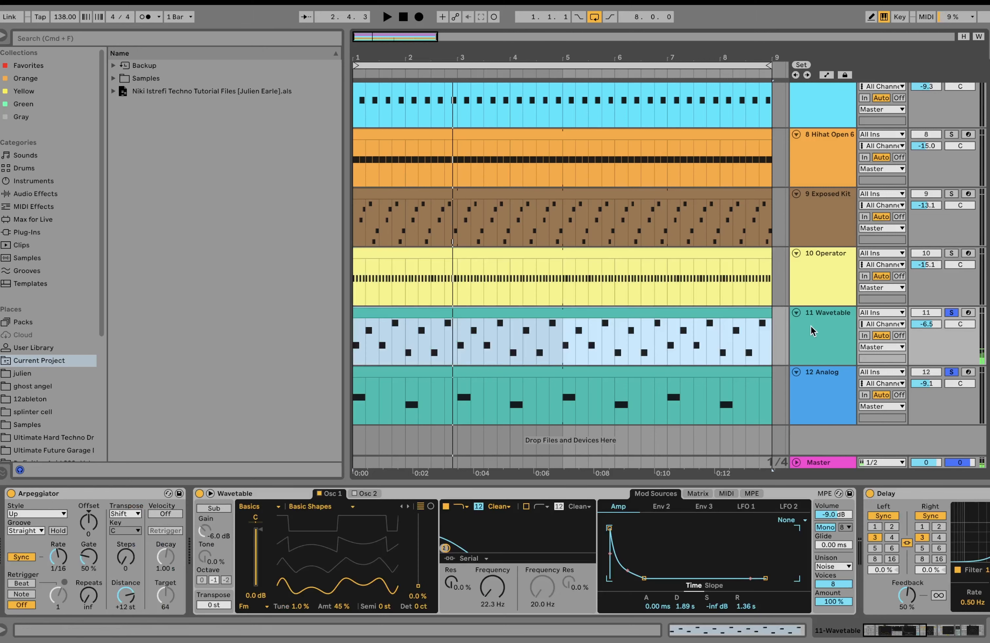
pyautogui.click(386, 16)
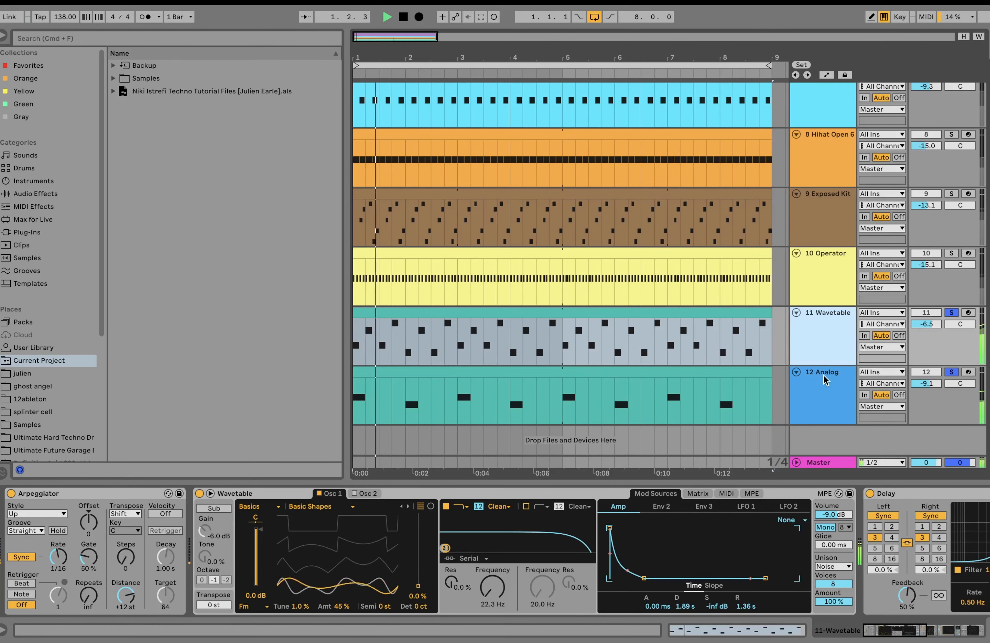
pyautogui.click(823, 371)
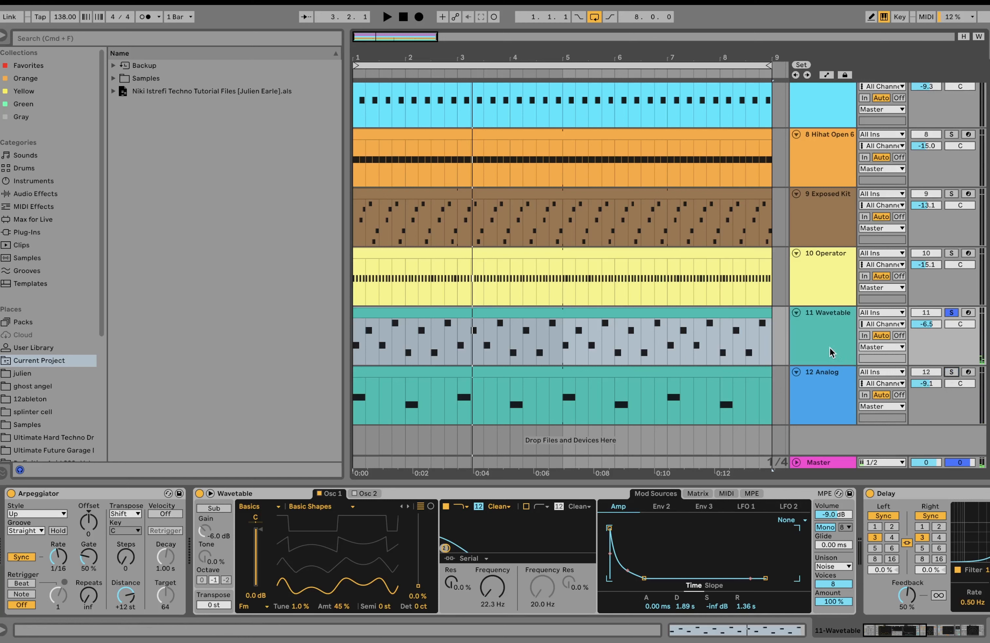
pyautogui.click(388, 17)
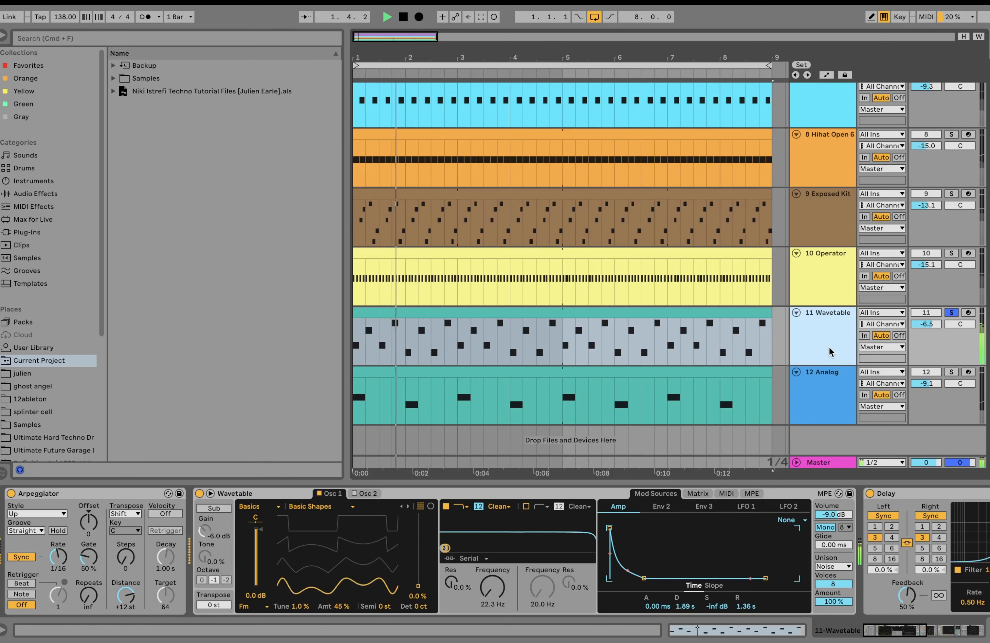
pyautogui.click(387, 16)
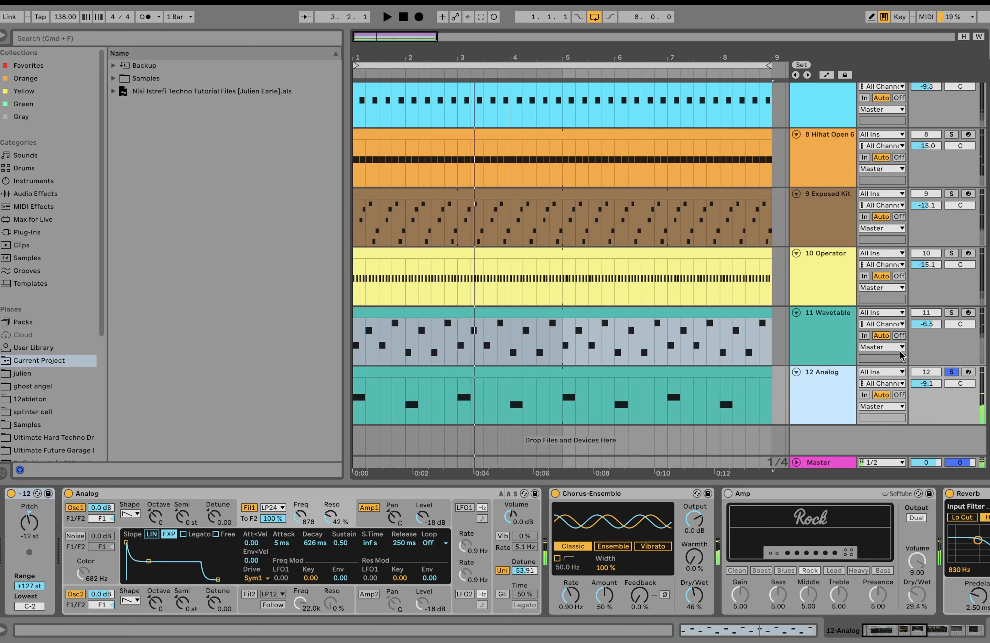
# - Add the 11 Wavetable track to the solo and bring up its clip's melodic pattern
pyautogui.click(950, 312)
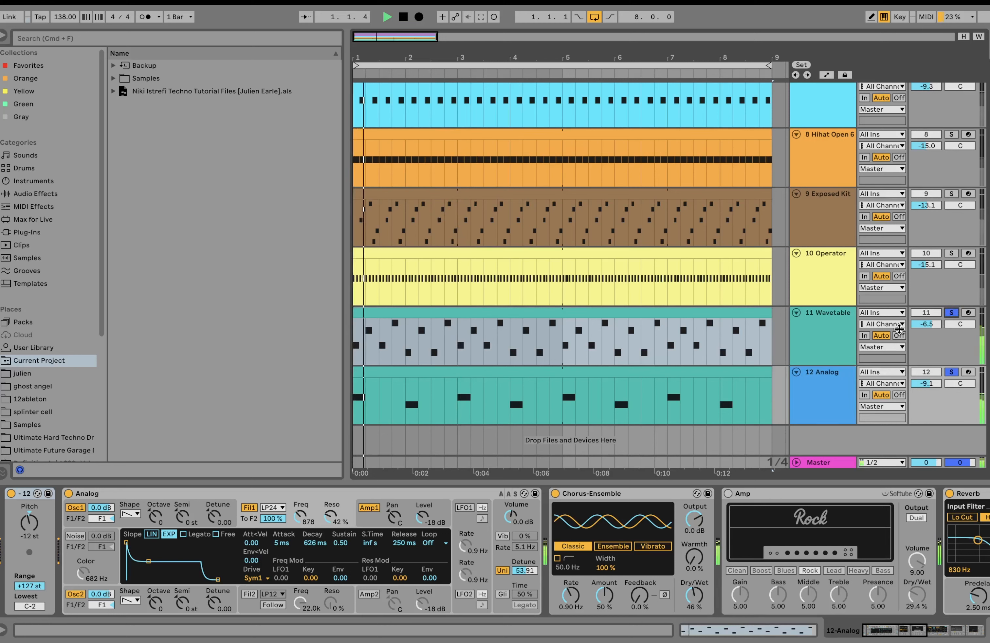
pyautogui.click(388, 17)
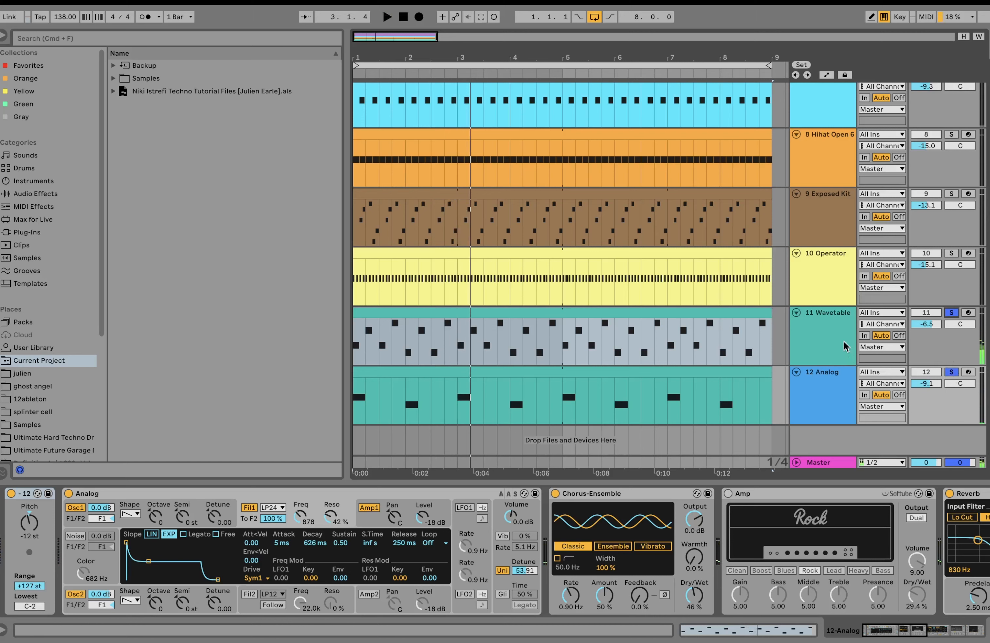
pyautogui.click(821, 335)
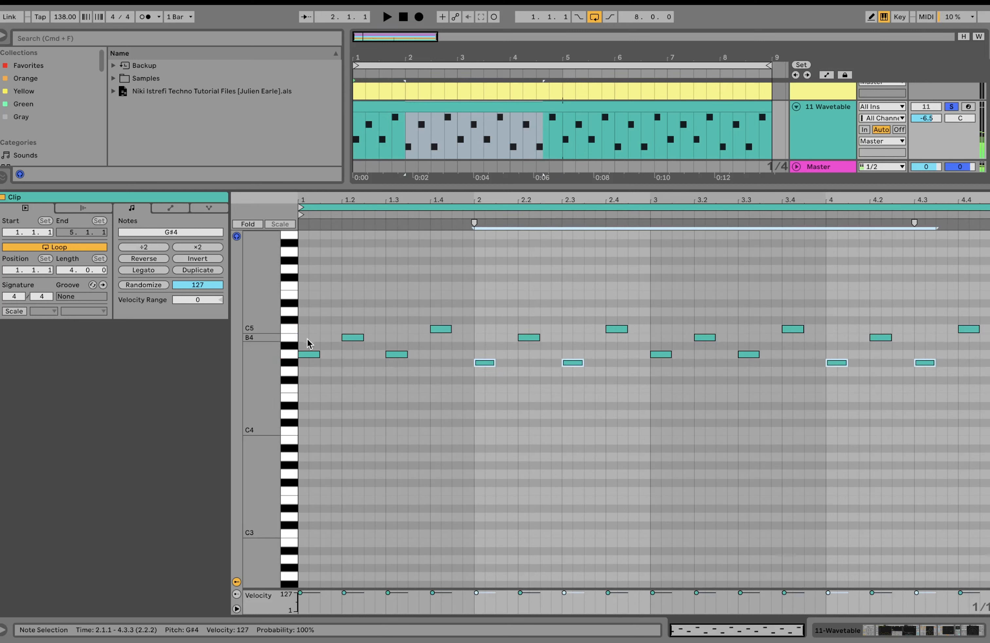
pyautogui.moveTo(289, 357)
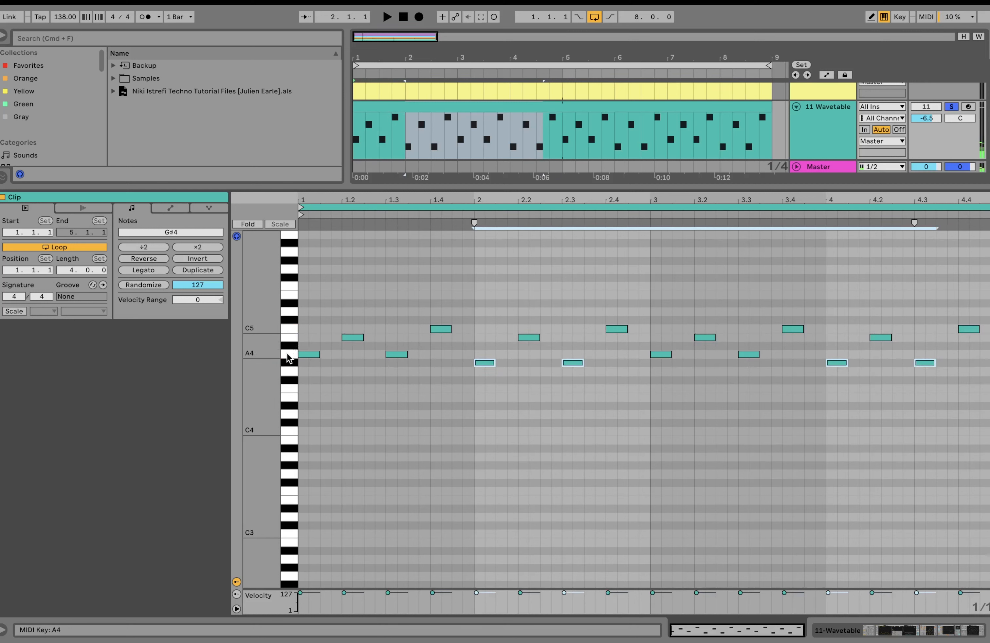
pyautogui.moveTo(288, 335)
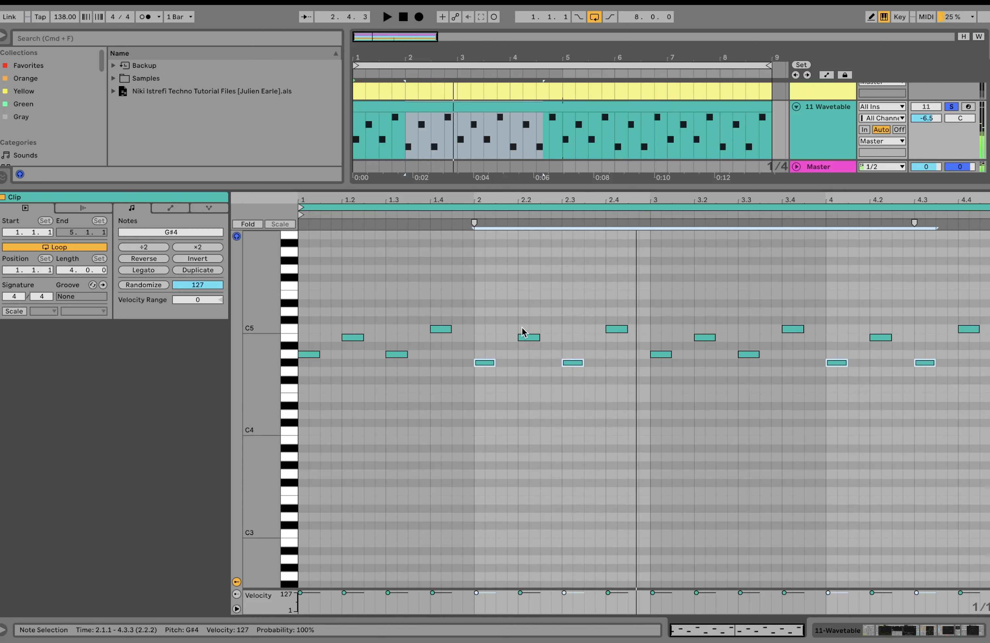
pyautogui.moveTo(285, 343)
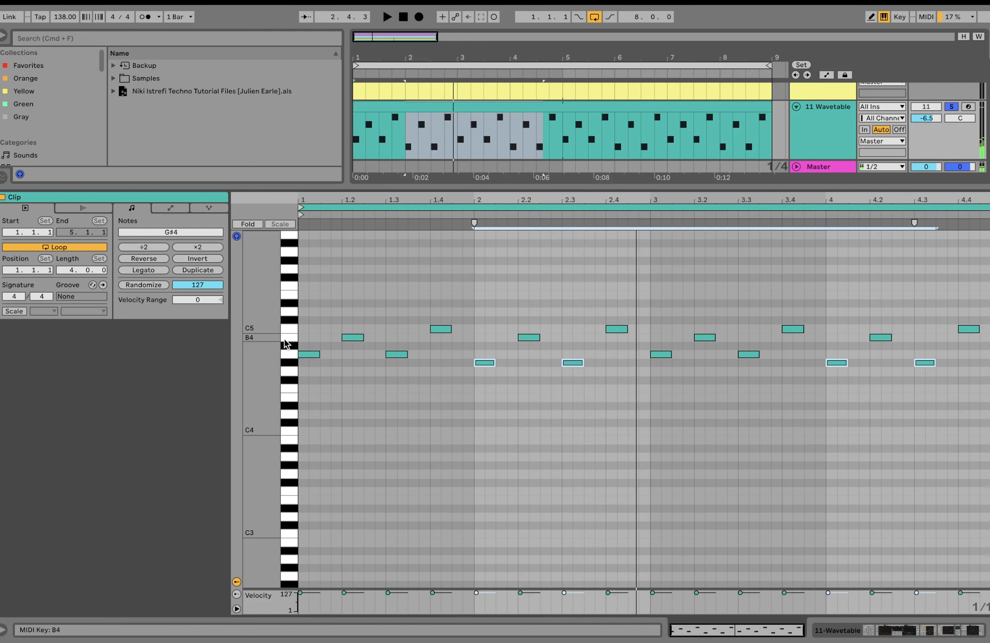
pyautogui.moveTo(292, 362)
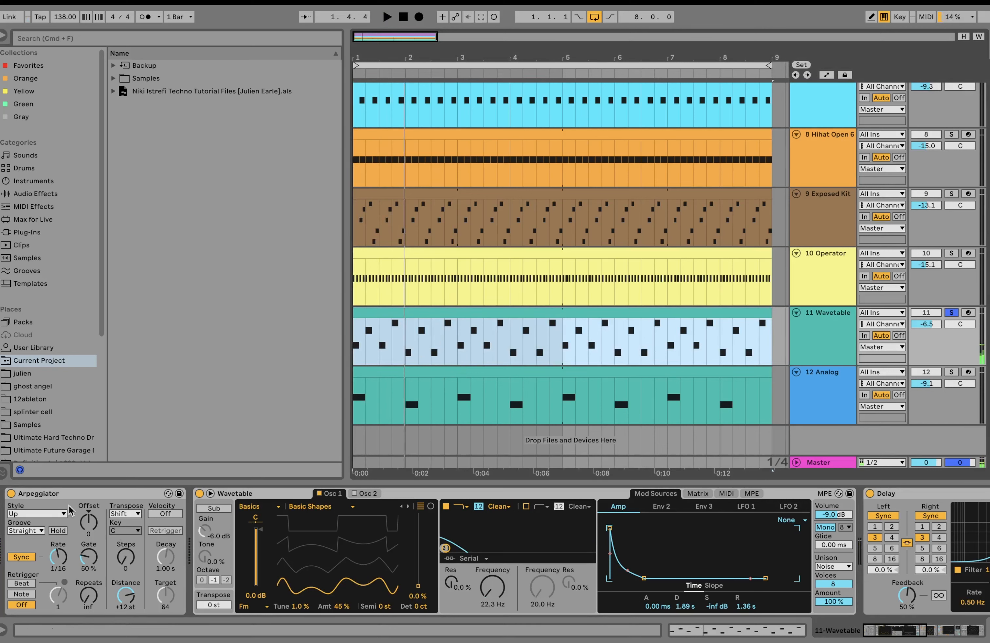
# - Compare the Arpeggiator bypassed versus on, and Osc 1 Tune at 0% versus 1.0%
pyautogui.click(387, 16)
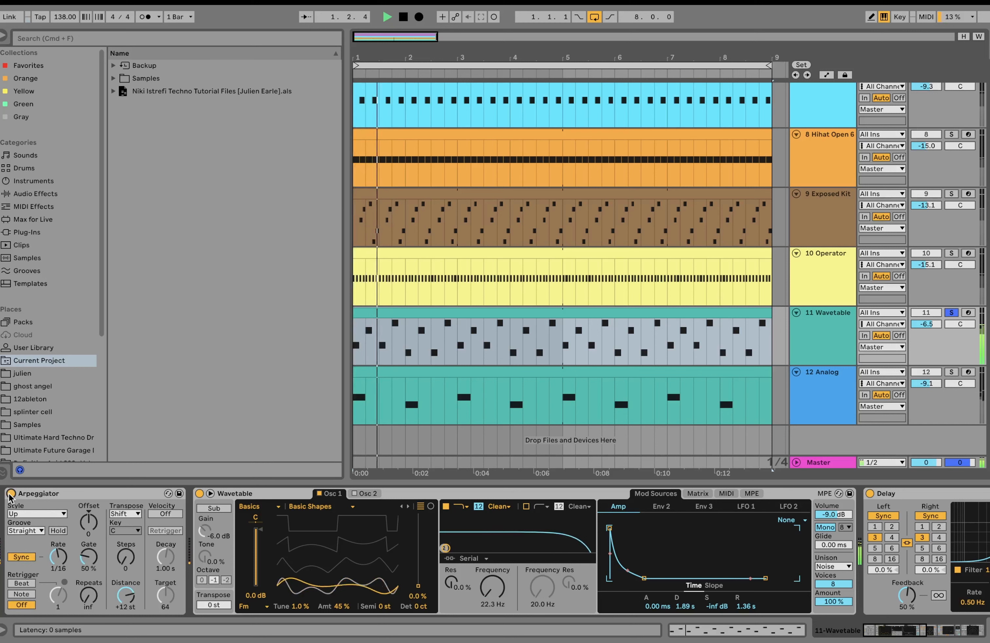
pyautogui.click(387, 16)
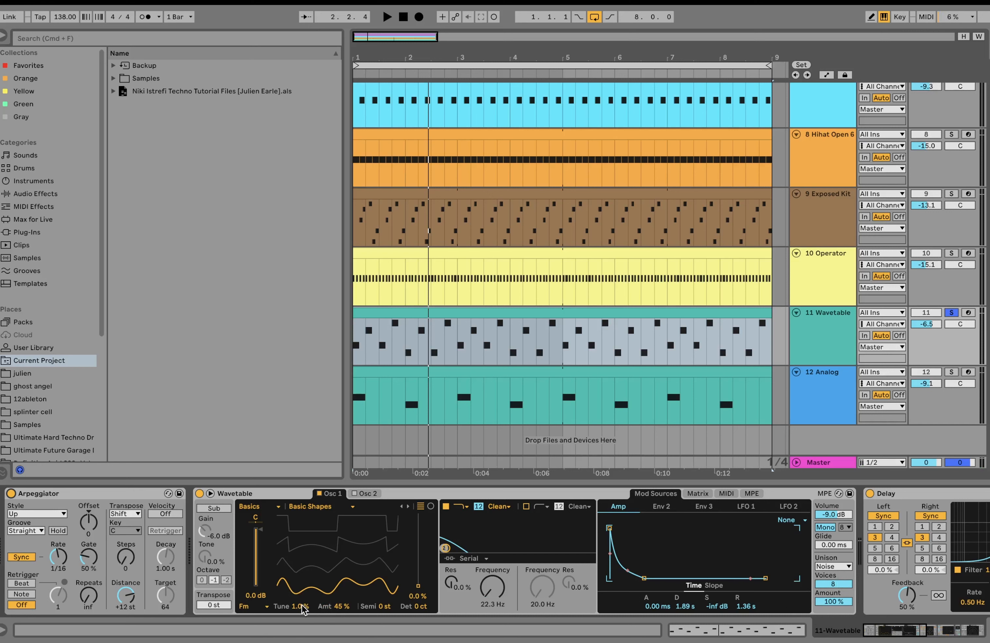
pyautogui.click(387, 16)
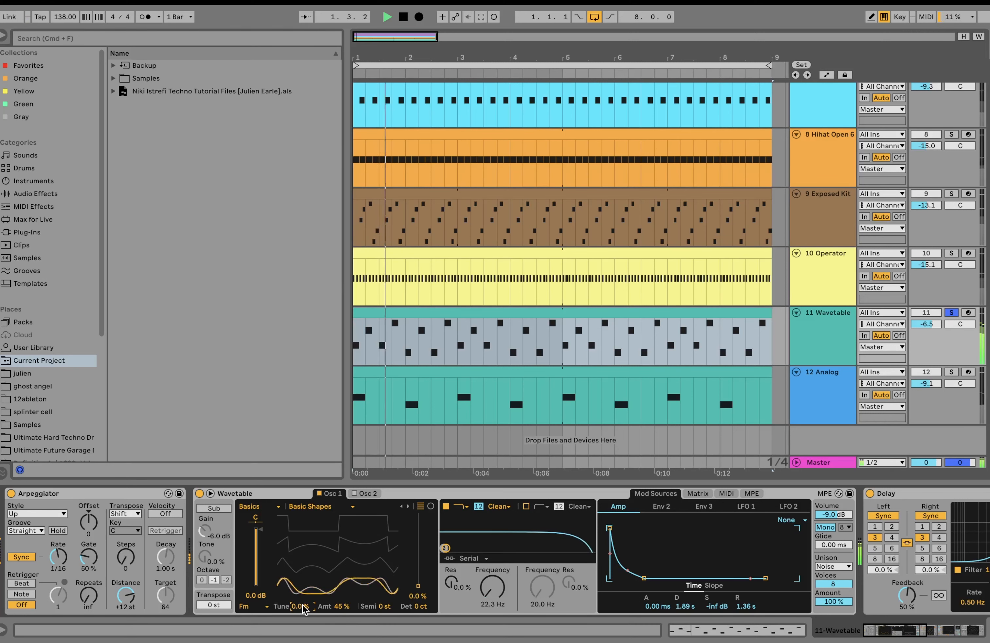
pyautogui.click(388, 16)
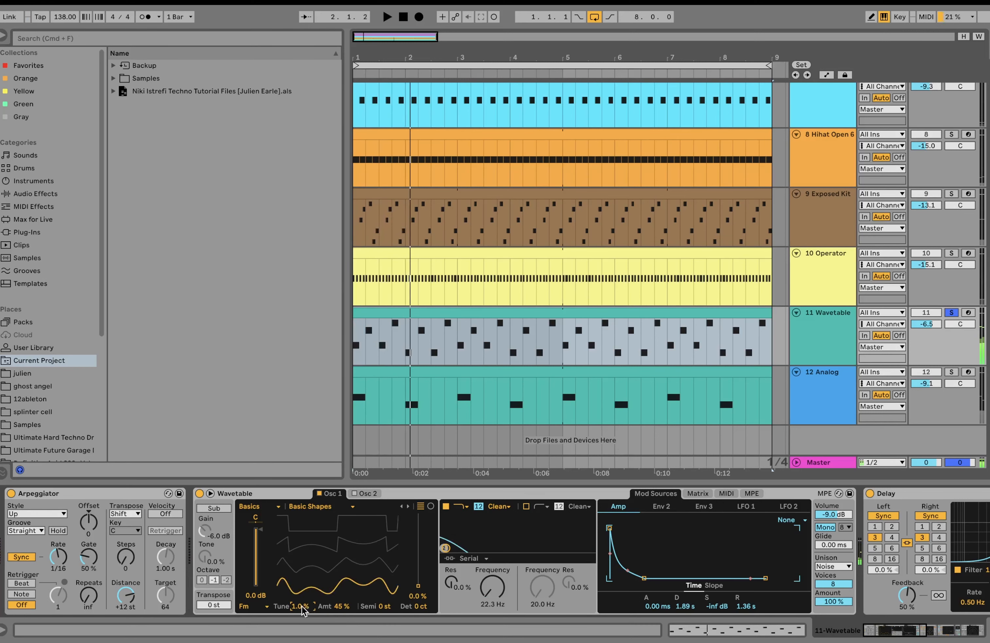
pyautogui.click(387, 17)
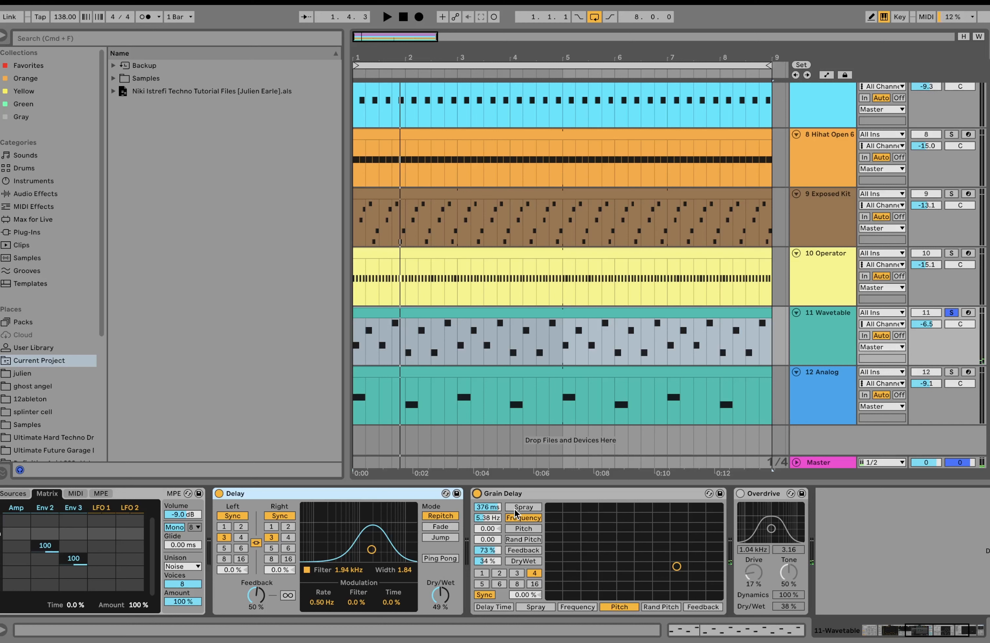
# - Switch to the 12 Analog track's chain while Wavetable stays soloed
pyautogui.click(388, 17)
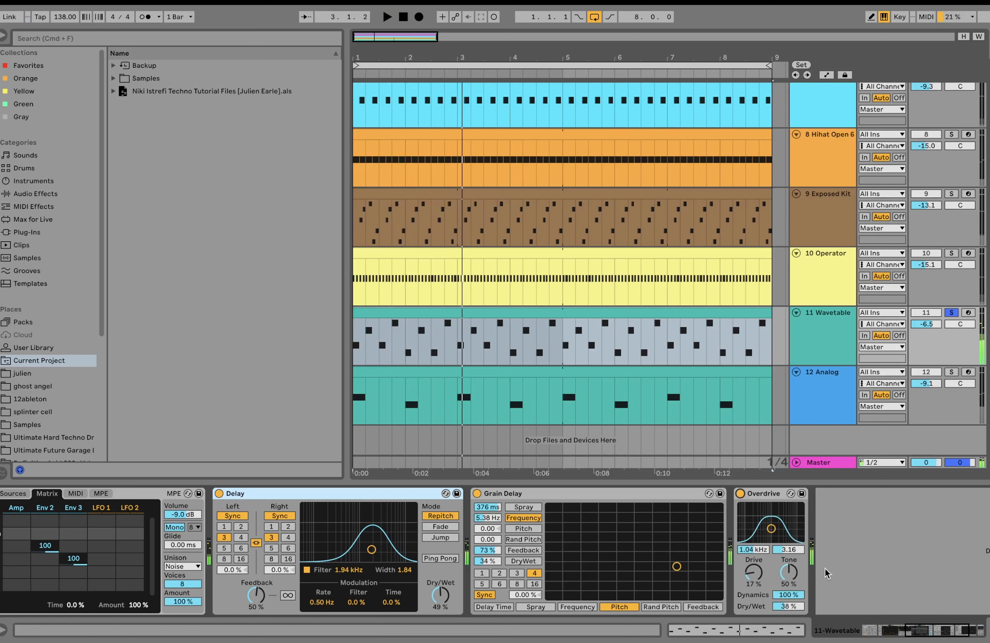
pyautogui.click(821, 372)
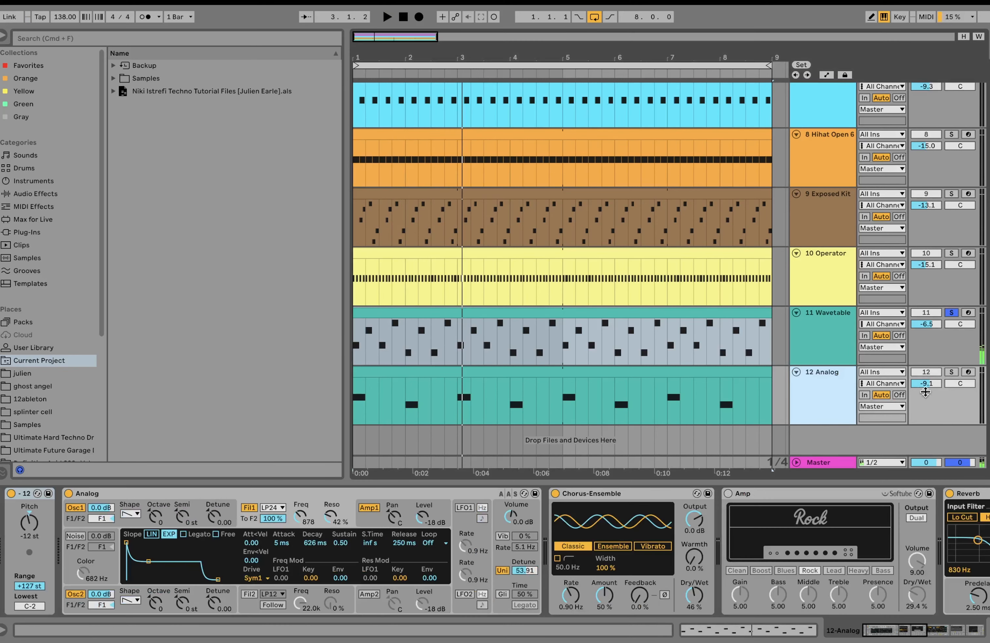
# - Unsolo so all tracks play, then view the Analog synth's Fil1 filter envelope settings
pyautogui.click(950, 371)
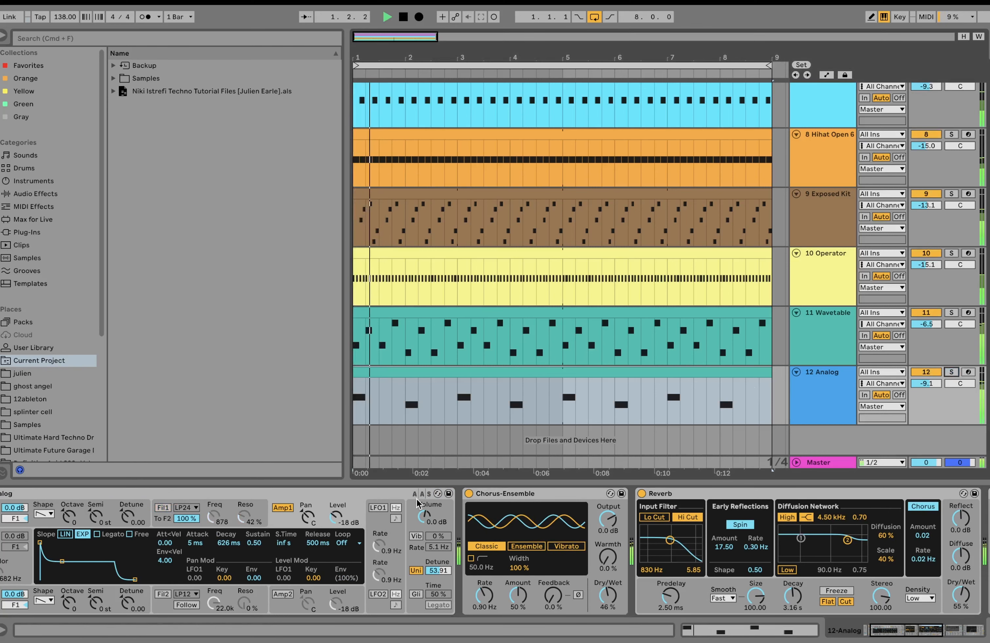
pyautogui.click(387, 16)
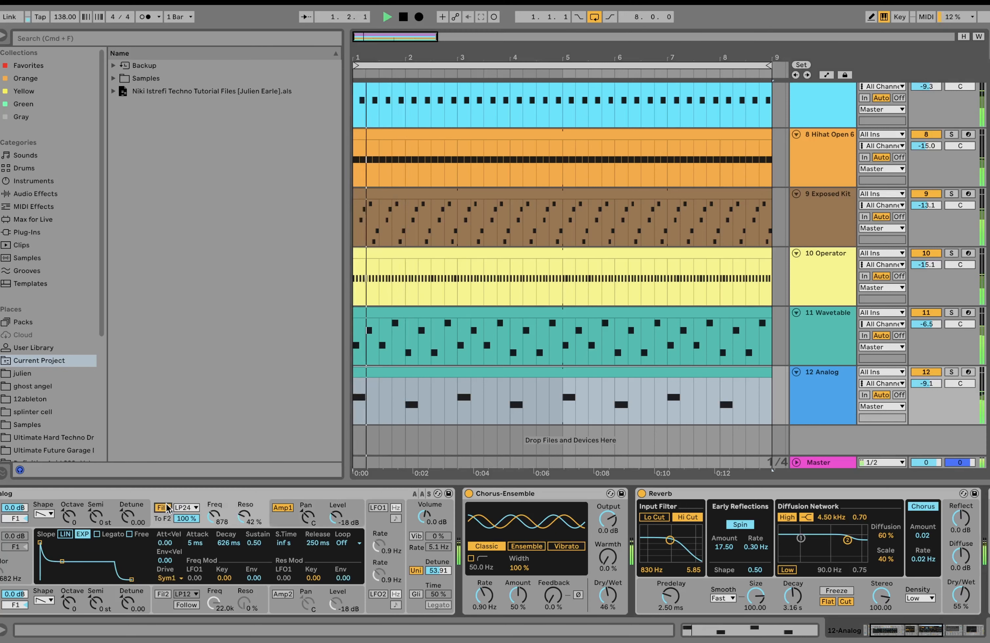
pyautogui.click(387, 16)
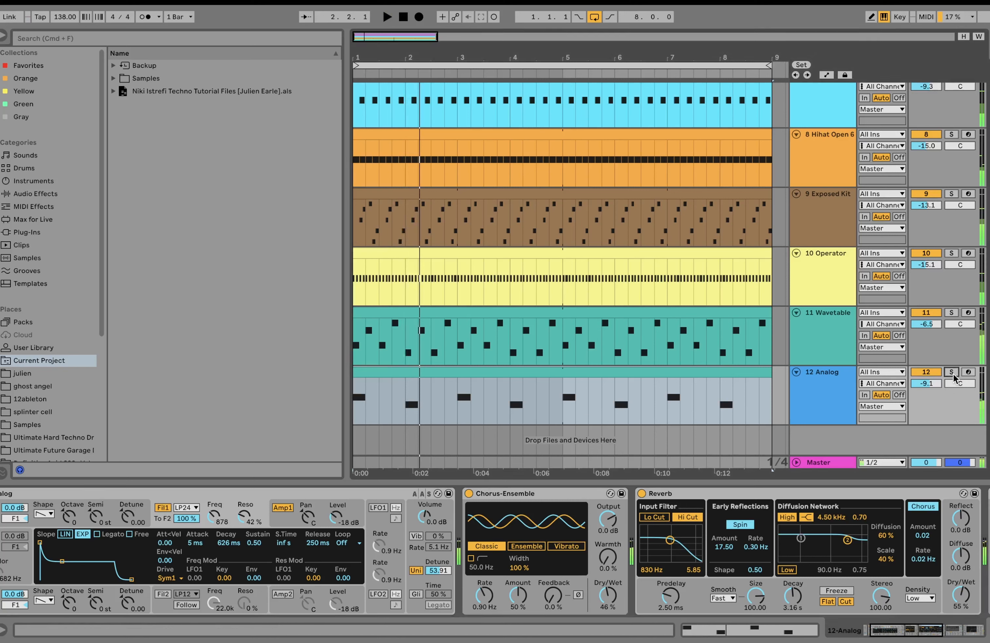
pyautogui.click(951, 372)
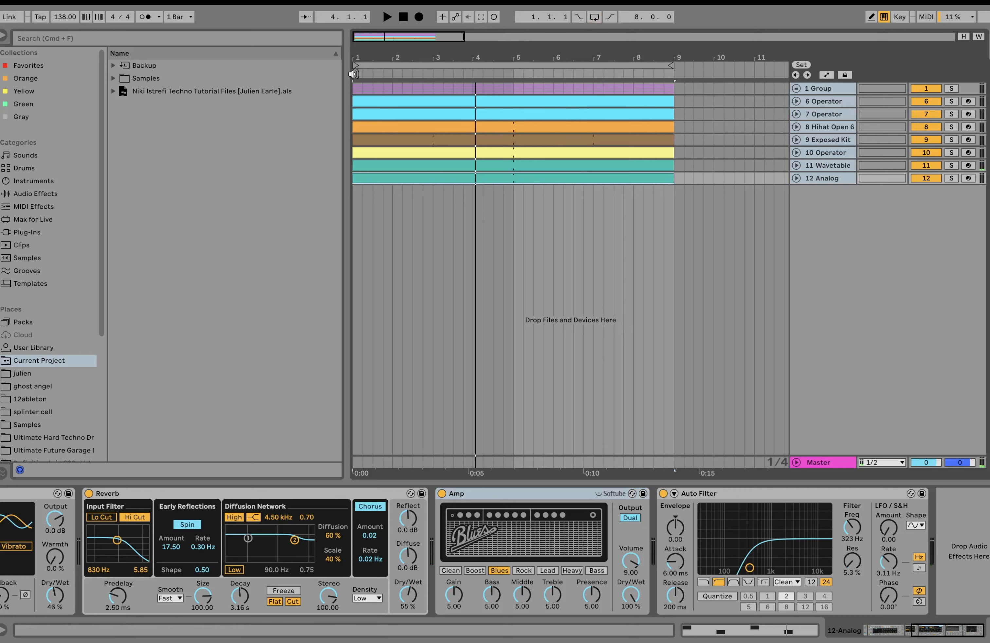
# - Select the kick Group showing EQ Eight and Utility, unfold its kick tracks, then fold it again
pyautogui.click(822, 88)
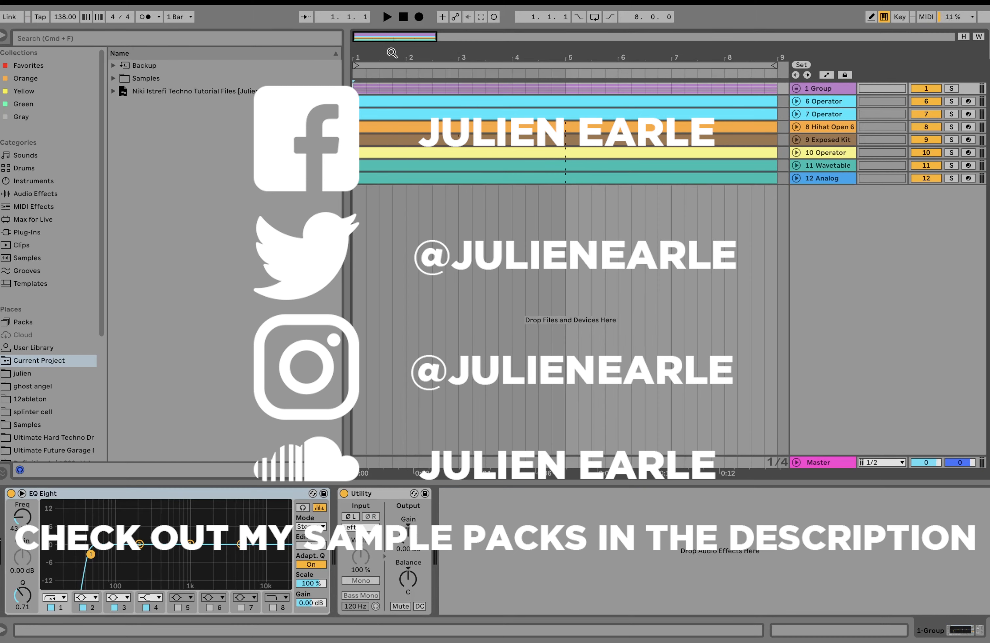
pyautogui.click(796, 88)
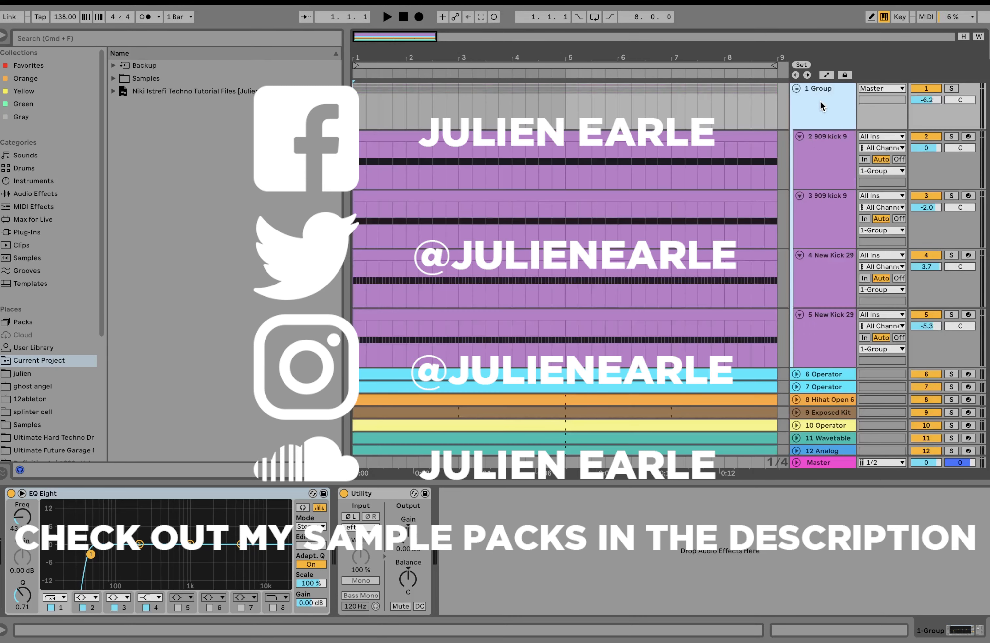
pyautogui.click(802, 87)
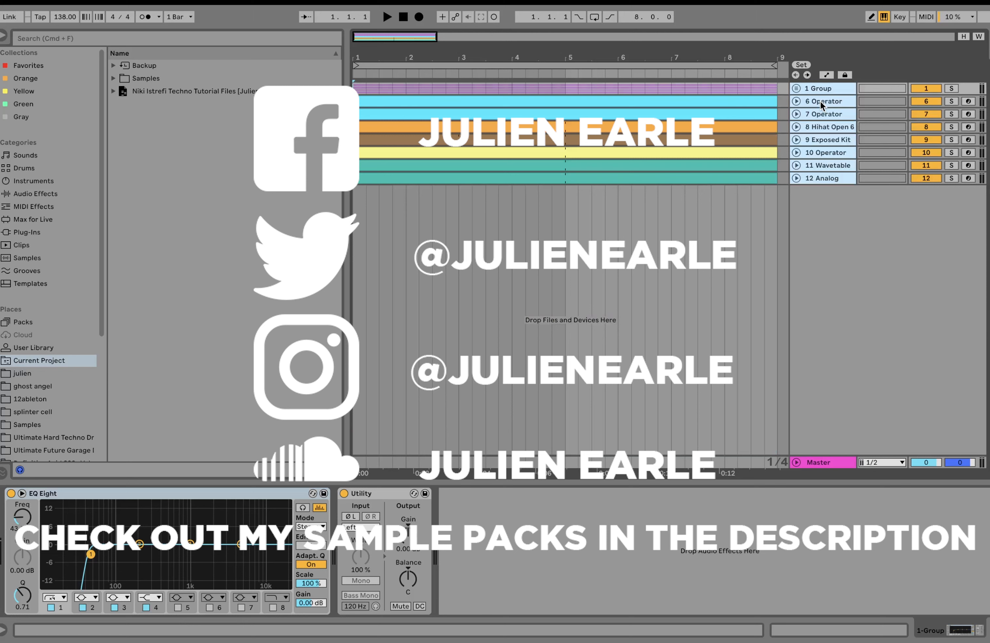